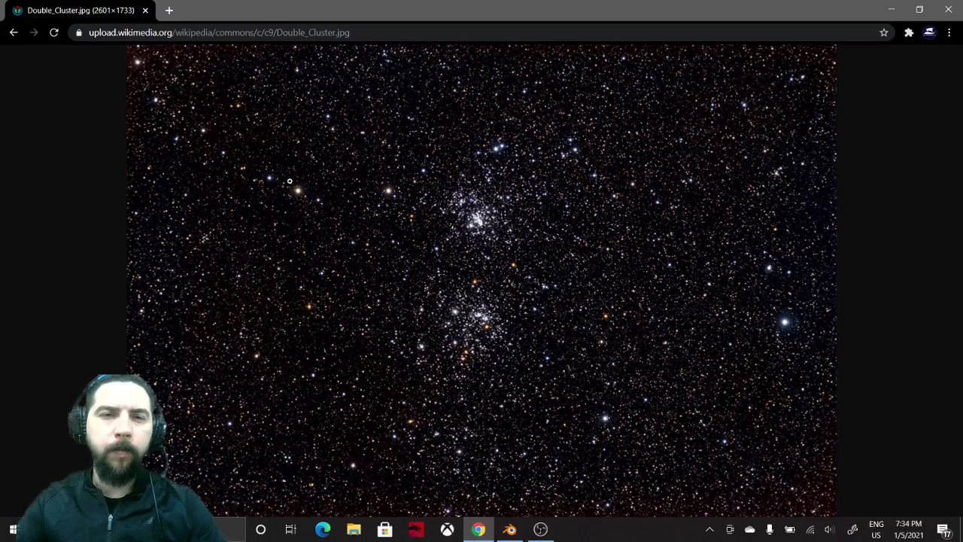
Magnify the Double Cluster photo to inspect individual star colours, then return to Blender
left_click(290, 181)
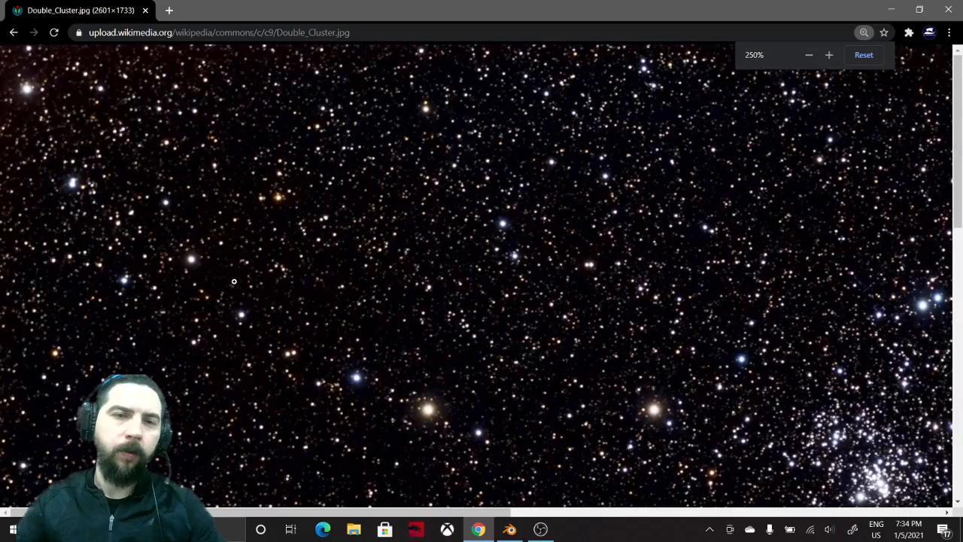
left_click(829, 54)
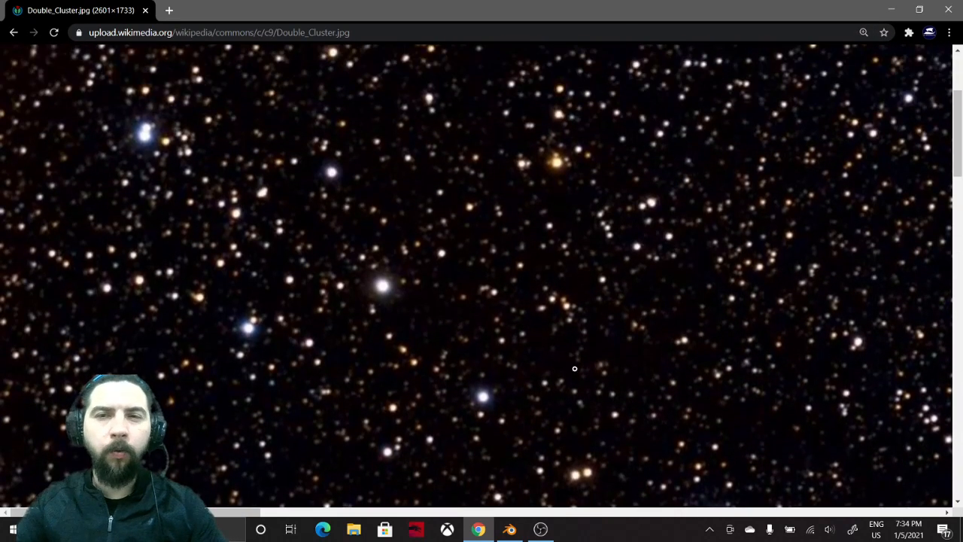
scroll("down", 3)
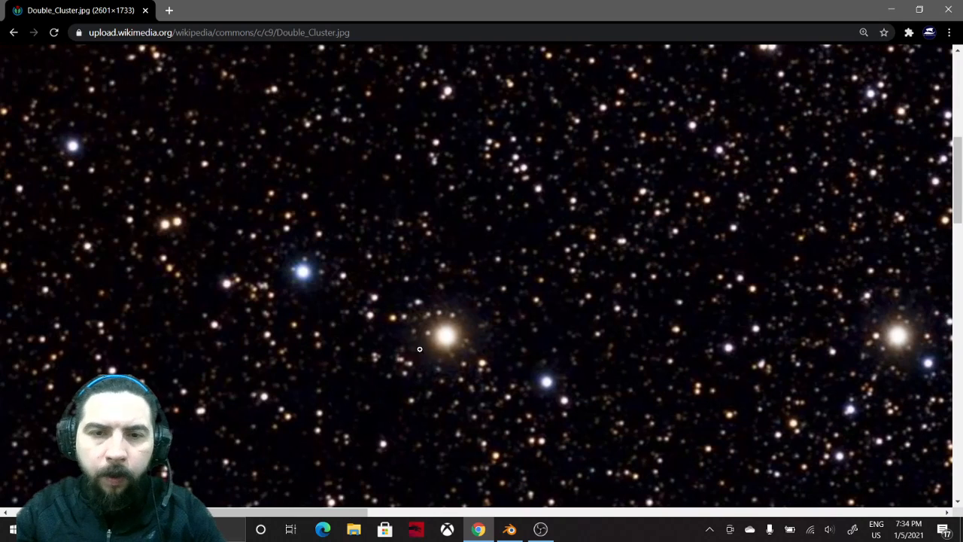
mouse_move(312, 259)
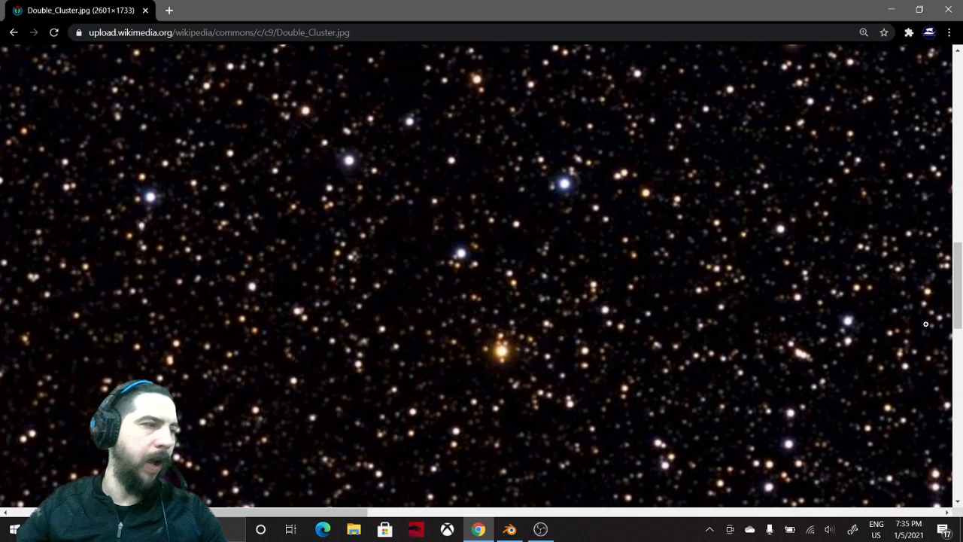
left_click(509, 529)
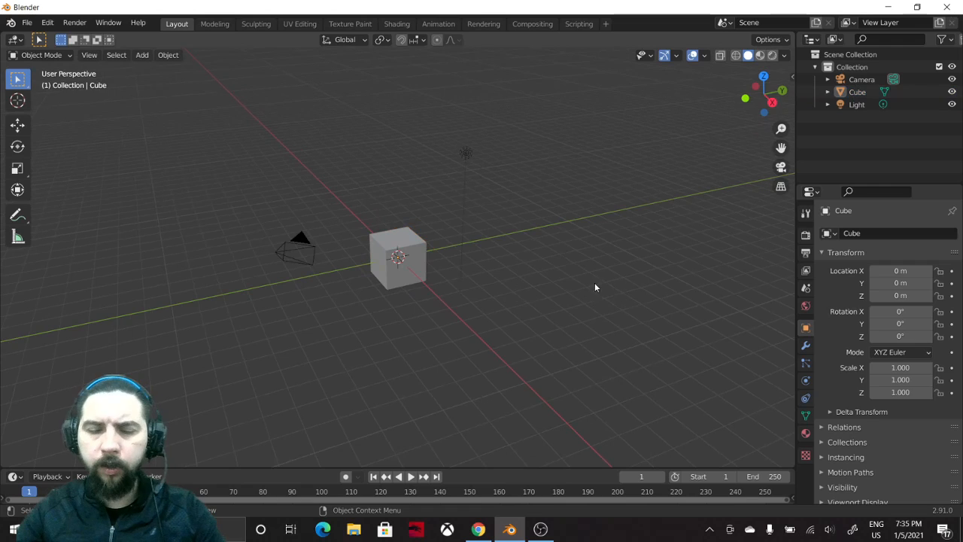
Hide the viewport sidebar and confirm Node Wrangler is enabled in Preferences > Add-ons (search 'no')
left_click(788, 174)
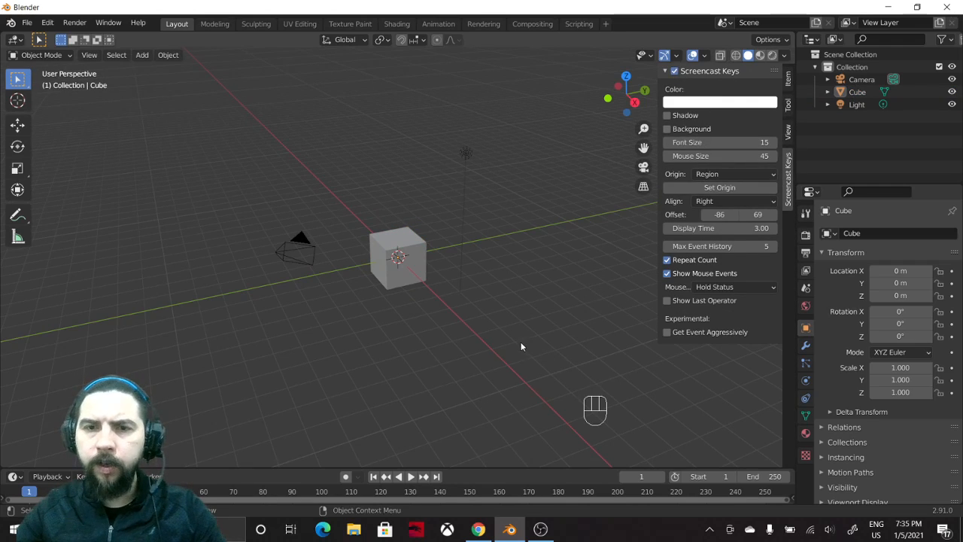
key("n")
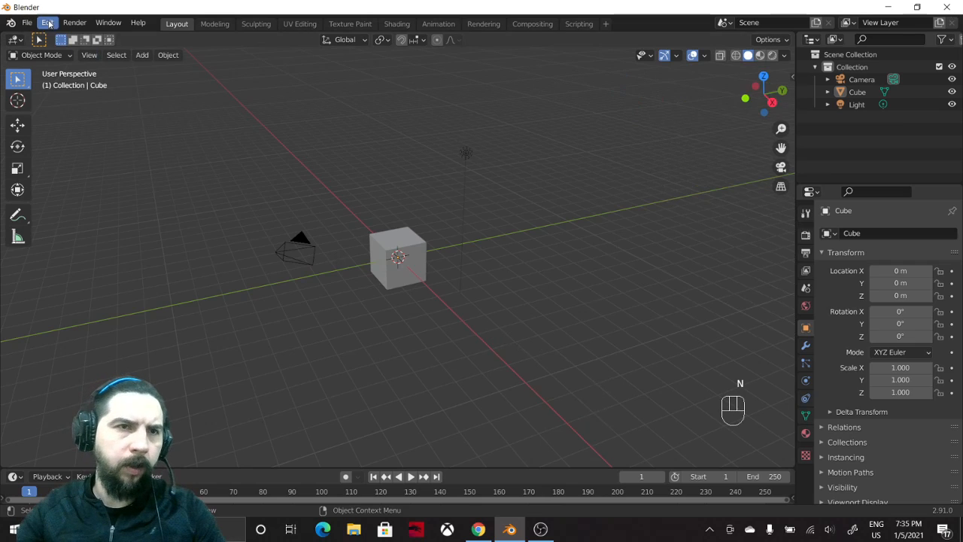
left_click(47, 22)
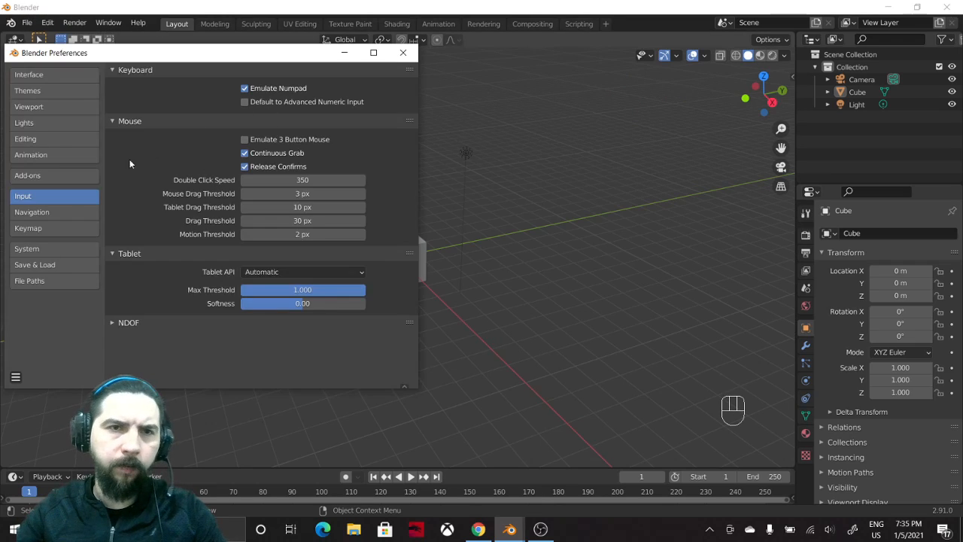
left_click(27, 175)
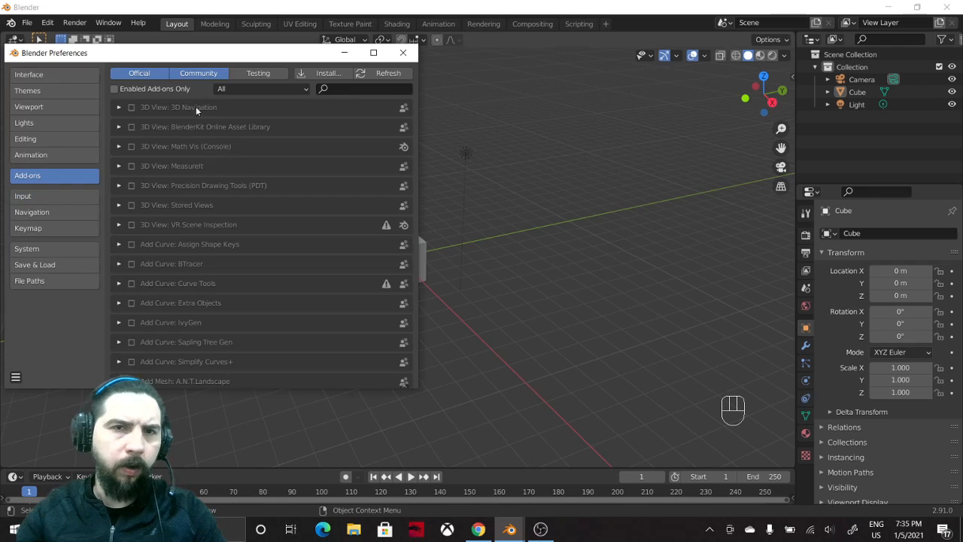
type("node")
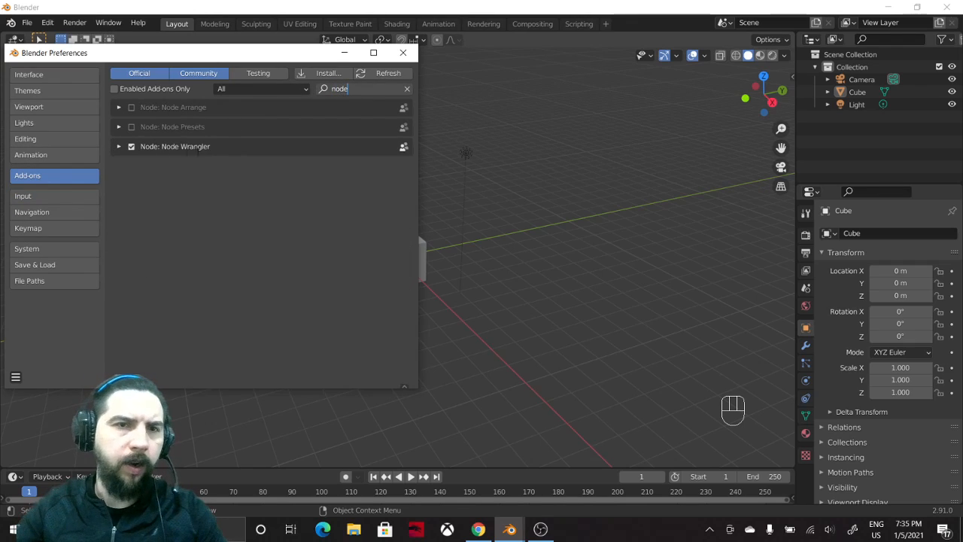
left_click(403, 53)
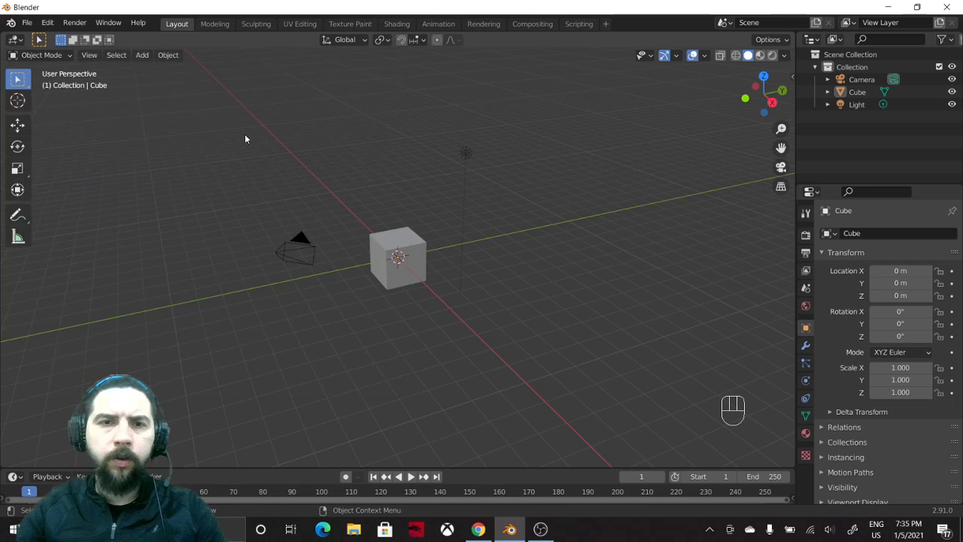
Delete the cube and light, keeping the camera, and look through it with Numpad 0
left_click_drag(245, 138, 506, 310)
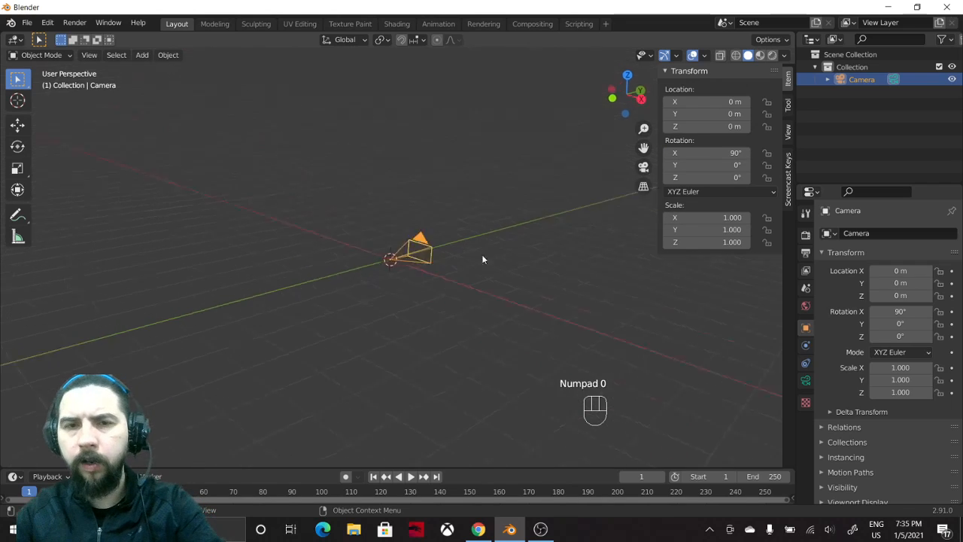
key("KP_0")
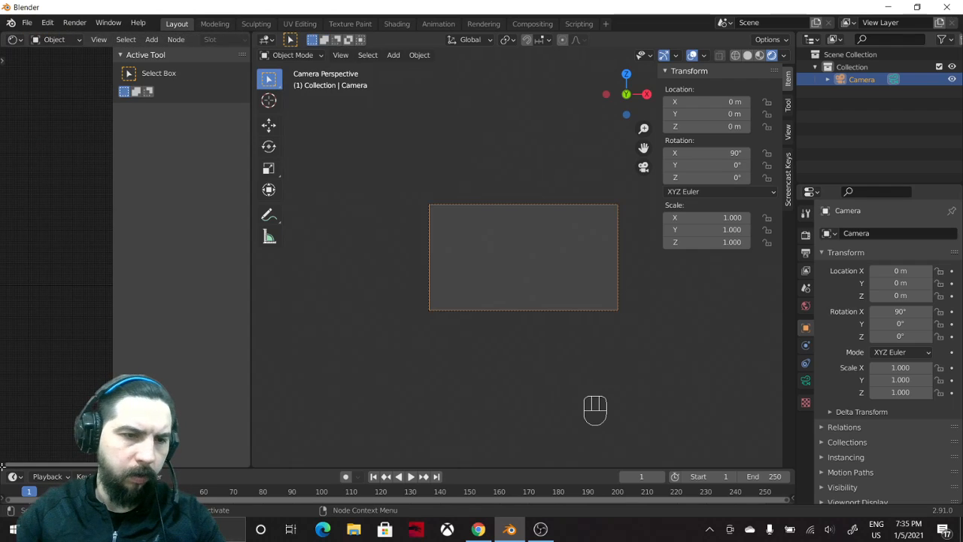
mouse_move(62, 250)
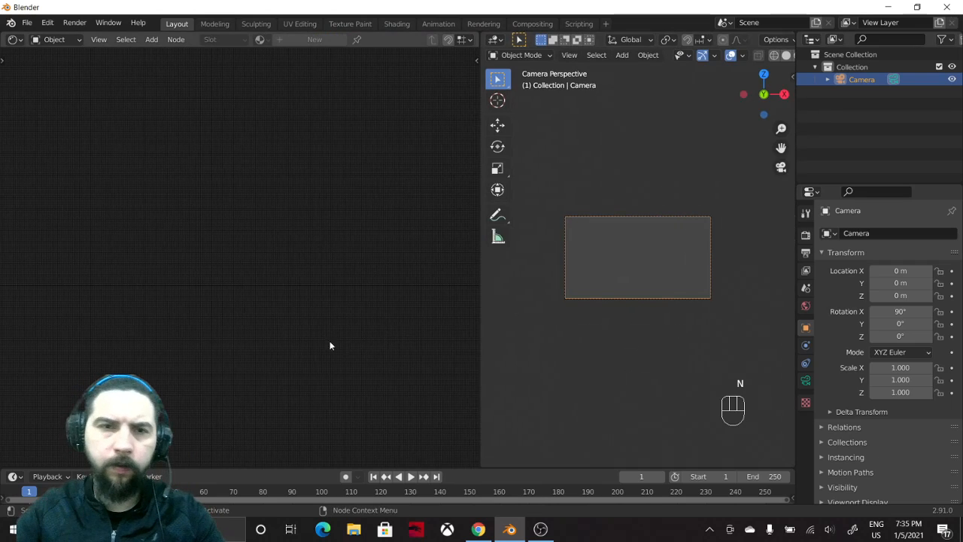
Switch the shader editor to World and wire Texture Coordinate, Mapping, Voronoi and ColorRamp into Background
left_click(54, 39)
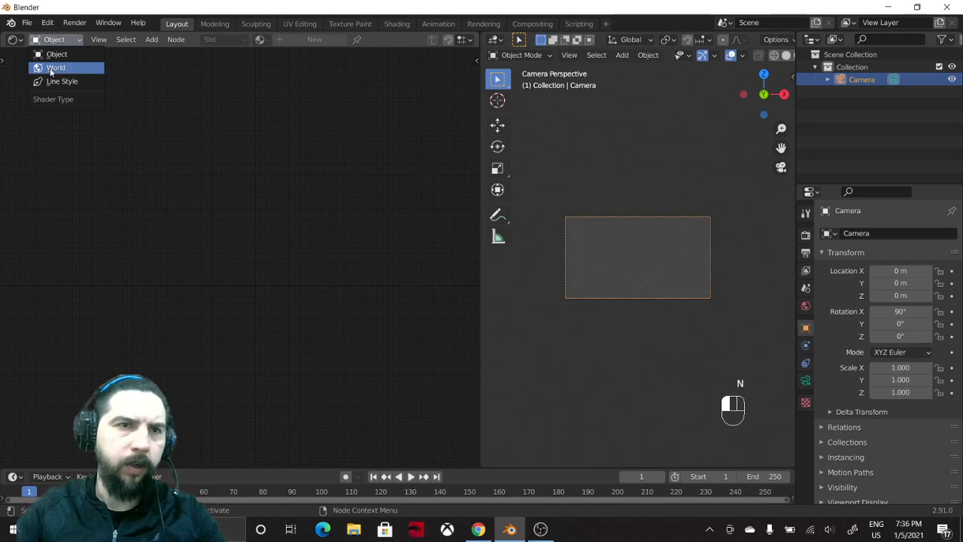
left_click(55, 67)
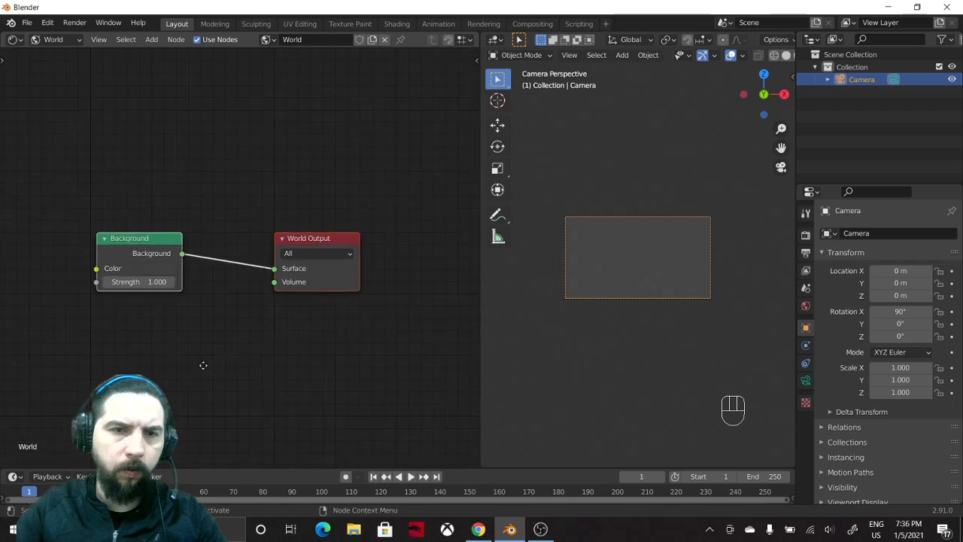
left_click_drag(139, 238, 264, 260)
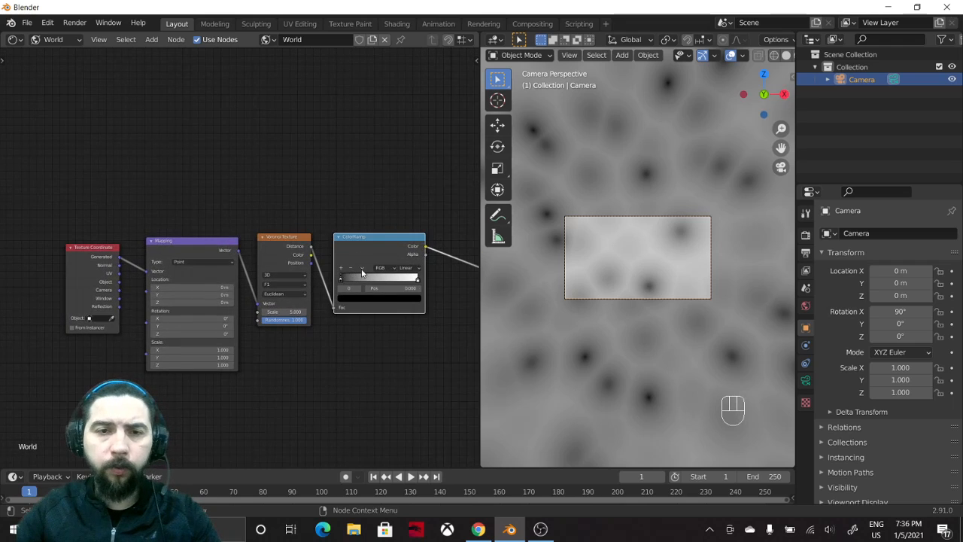
Tighten the ColorRamp stops so the scale-30 Voronoi gives small white star dots on black
left_click_drag(349, 288, 414, 288)
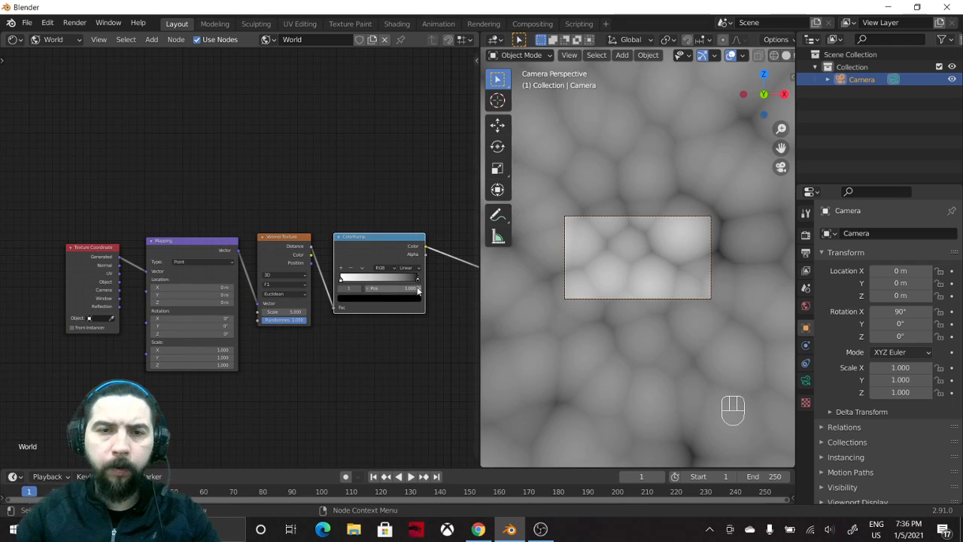
left_click_drag(410, 289, 362, 289)
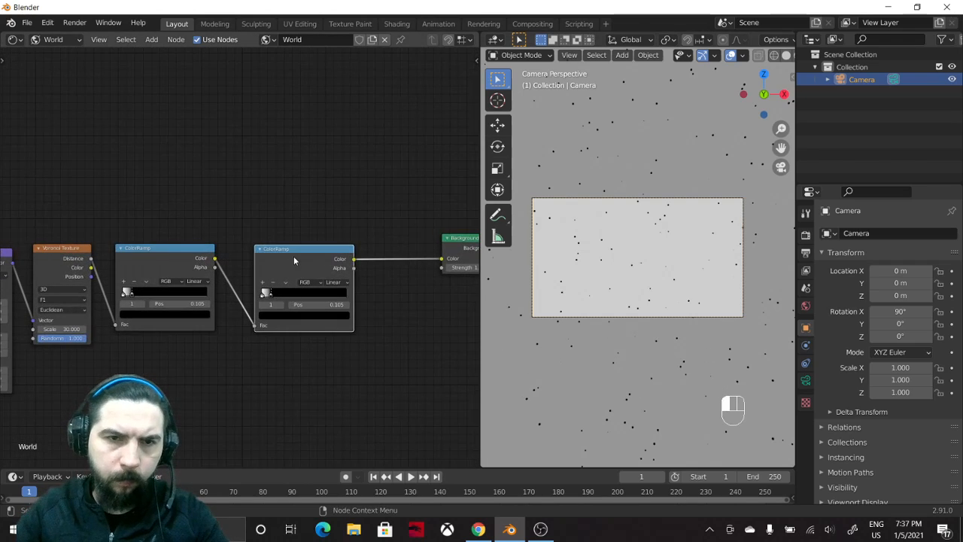
key("Backspace")
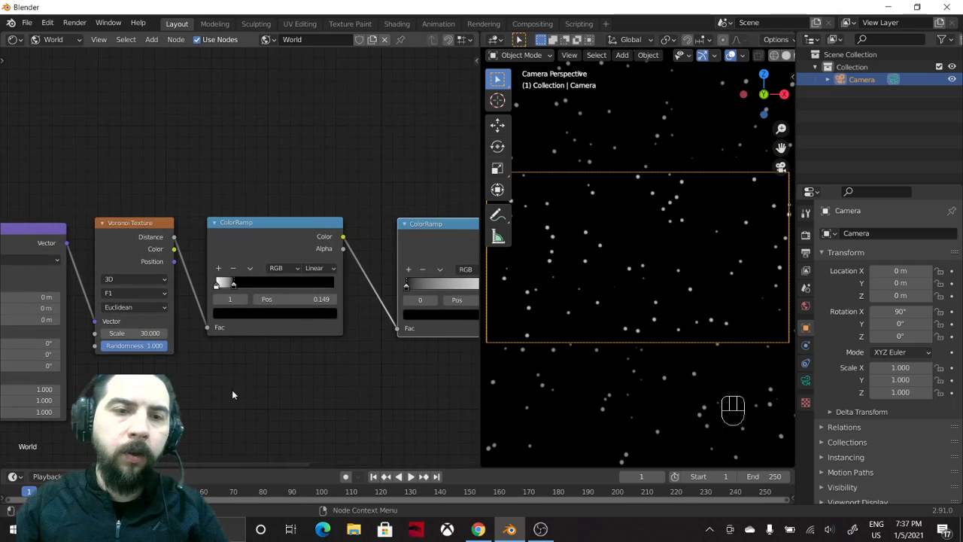
mouse_move(134, 332)
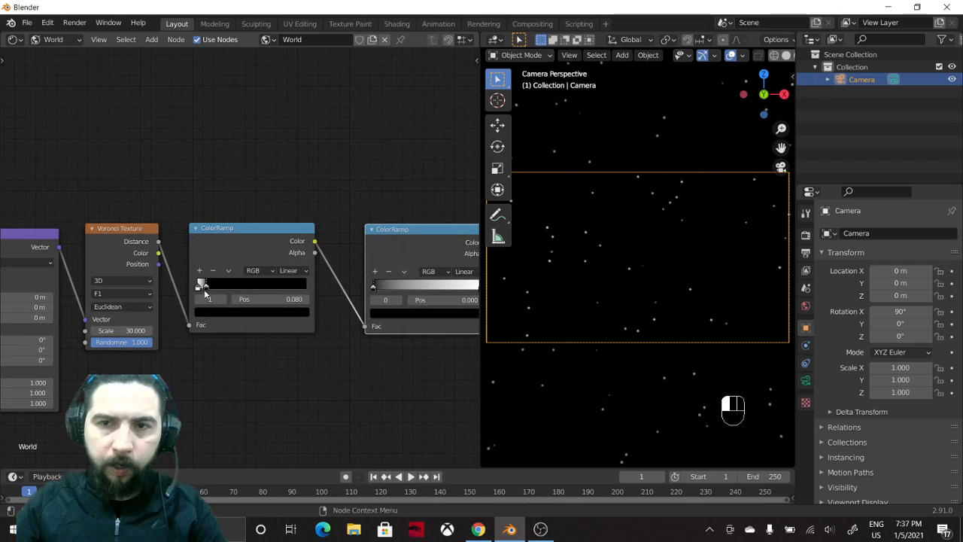
left_click_drag(203, 285, 201, 286)
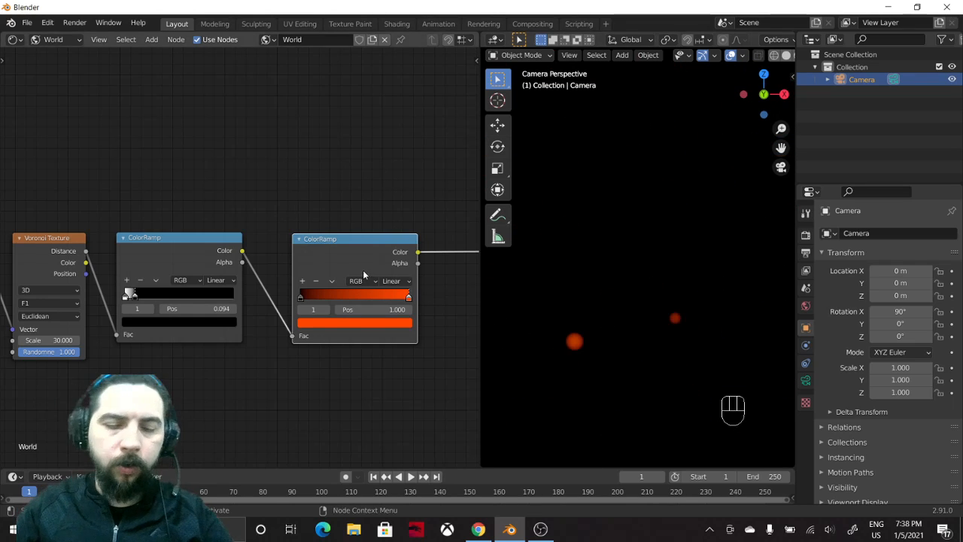
Undo the orange-red colour and reposition the second ColorRamp stops to shrink the star glow
key("ctrl+z")
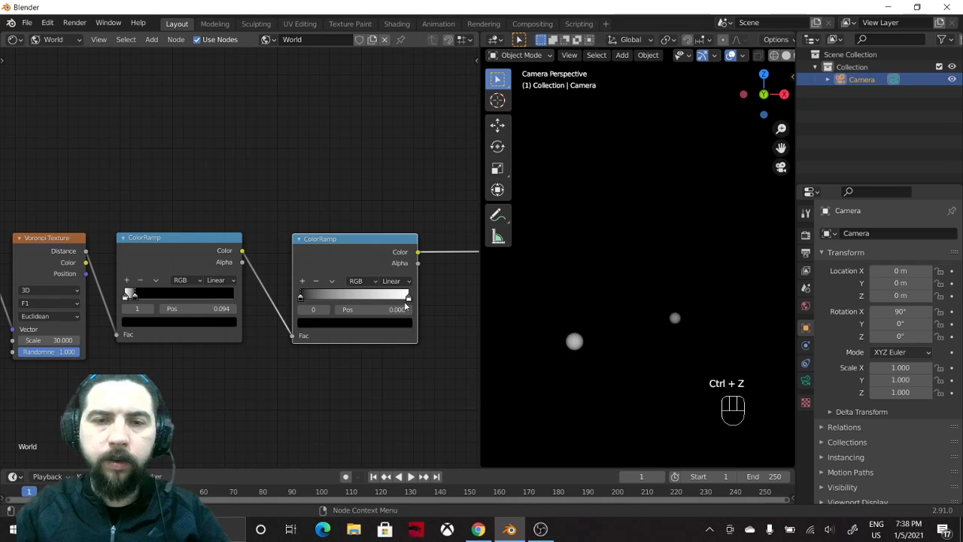
left_click_drag(301, 296, 354, 296)
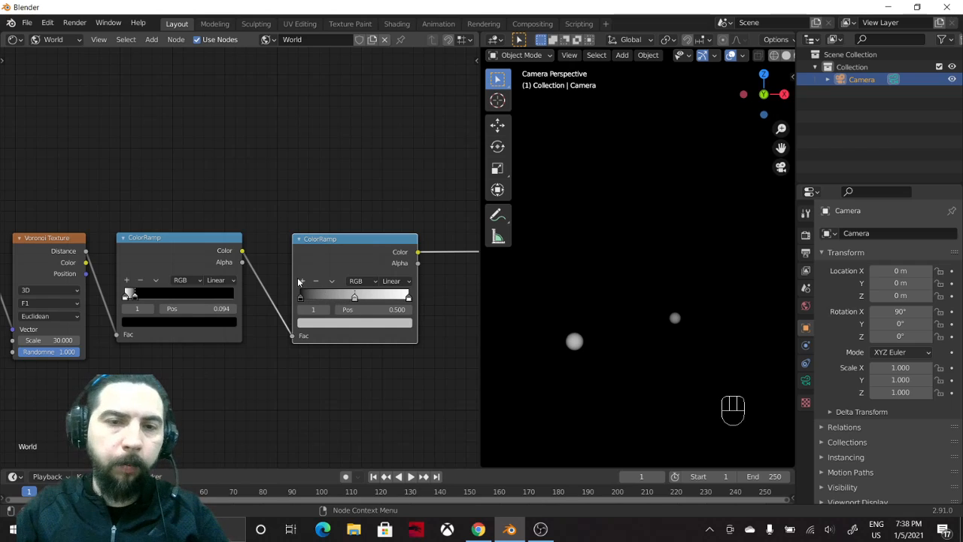
left_click_drag(353, 296, 312, 296)
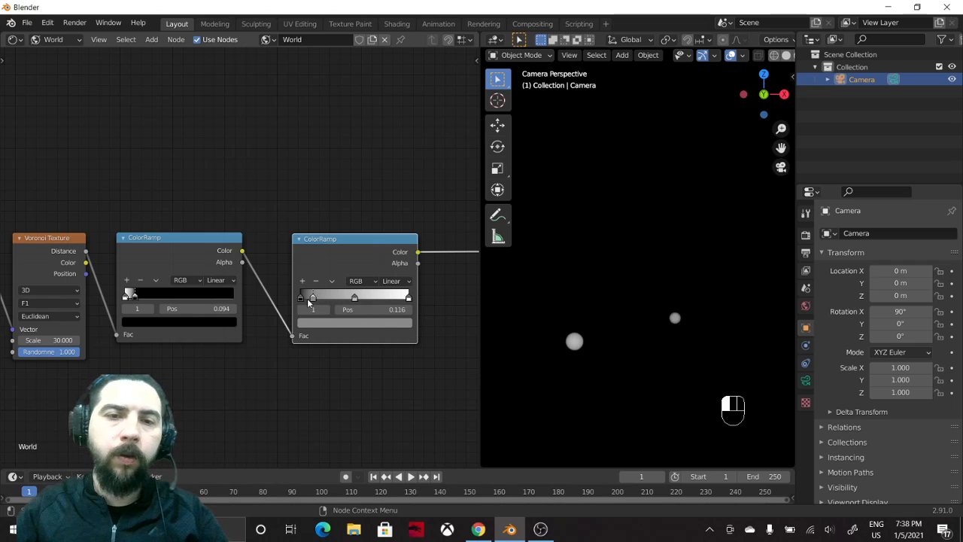
left_click_drag(310, 296, 323, 296)
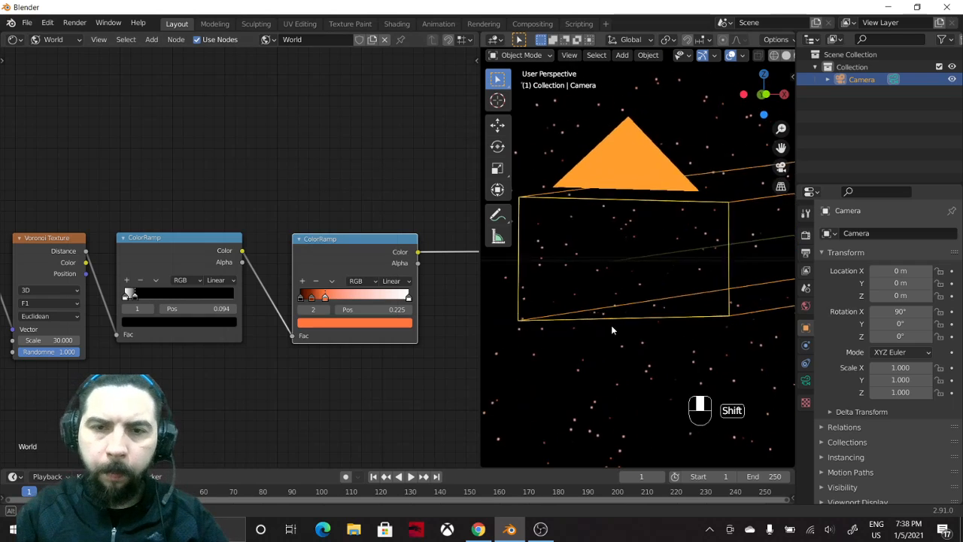
From camera view, slide the middle ramp stops to shape the orange falloff, then leave Blender
key("KP_0")
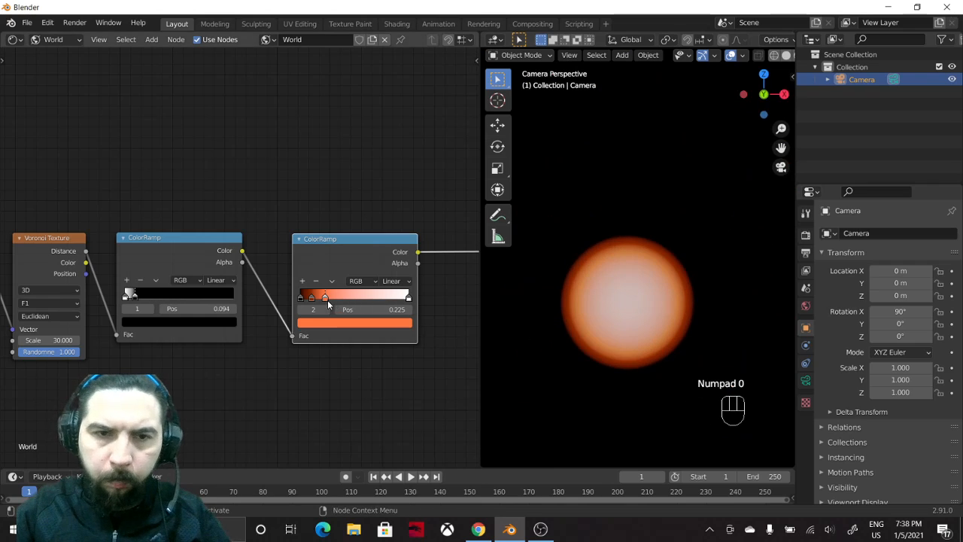
left_click_drag(325, 296, 315, 296)
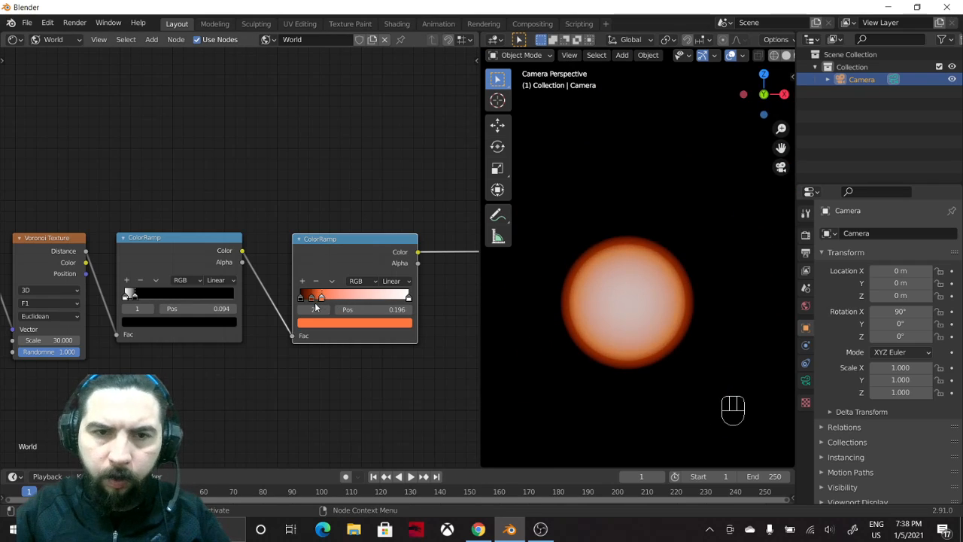
left_click_drag(314, 299, 303, 298)
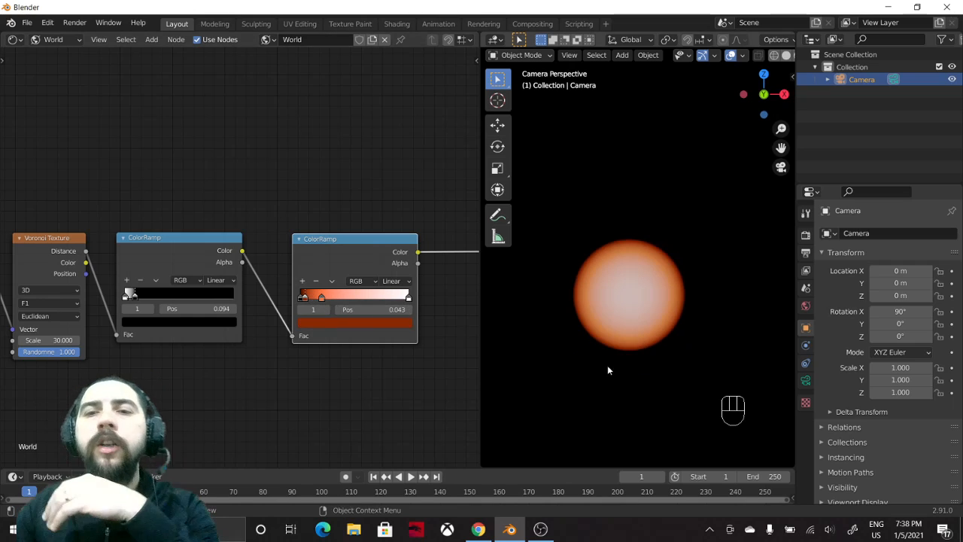
key("alt+tab")
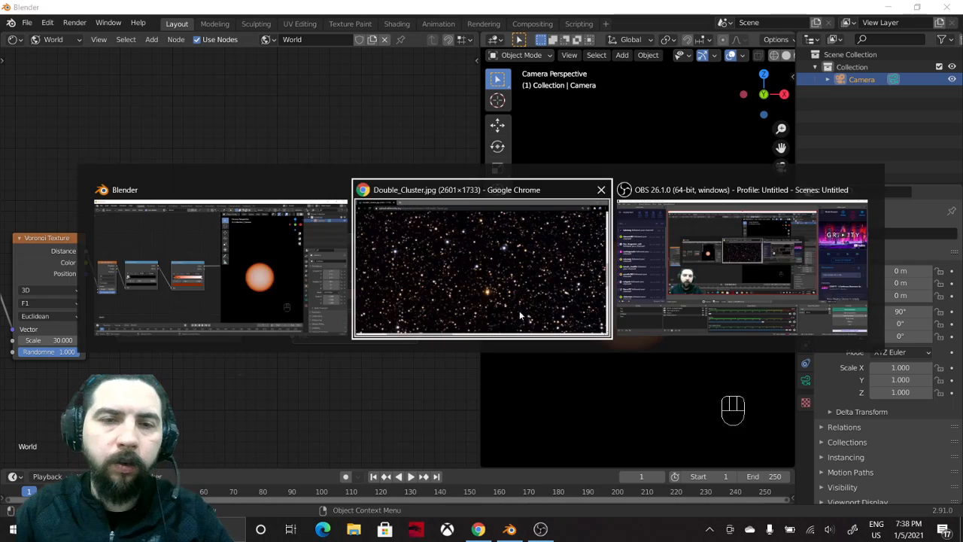
View the Double_Cluster.jpg star photo full-size in Chrome as a colour reference
left_click(481, 263)
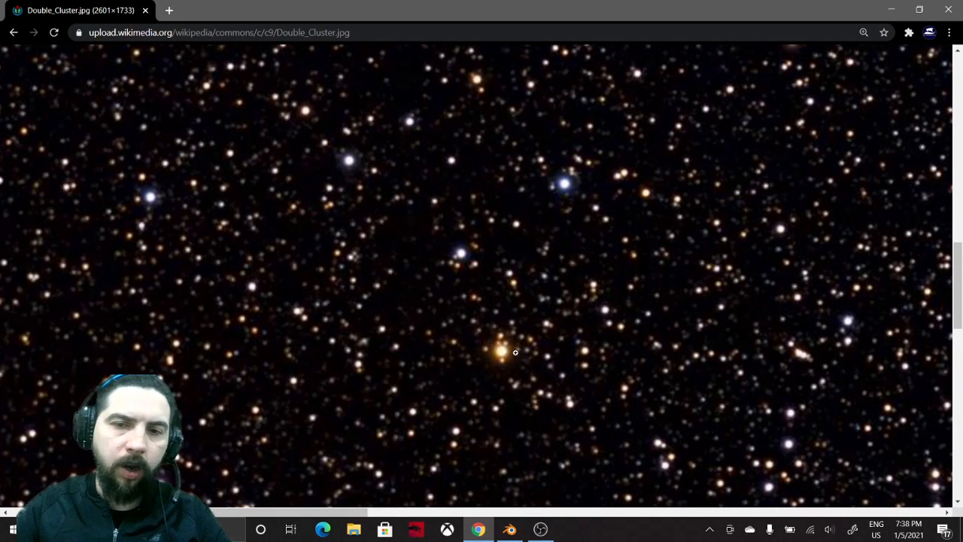
left_click(509, 529)
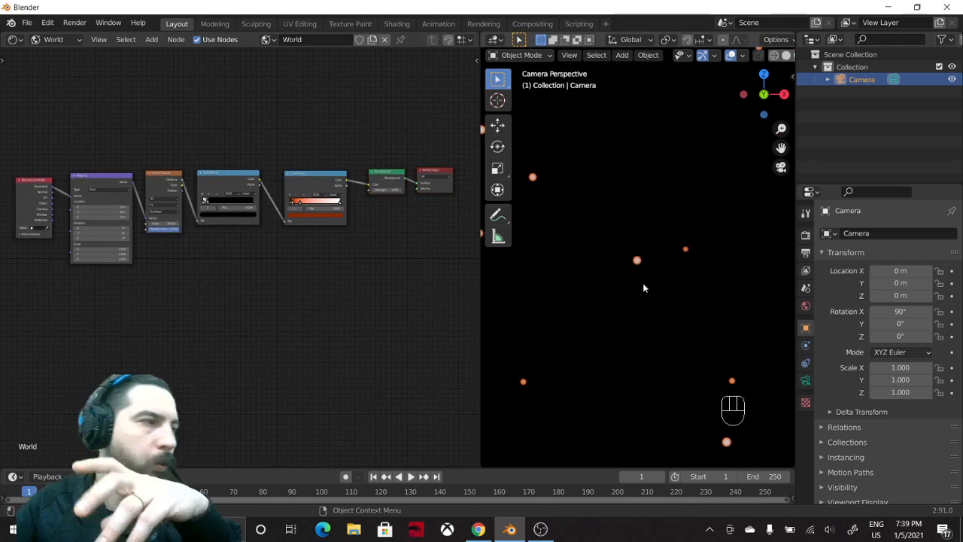
mouse_move(571, 324)
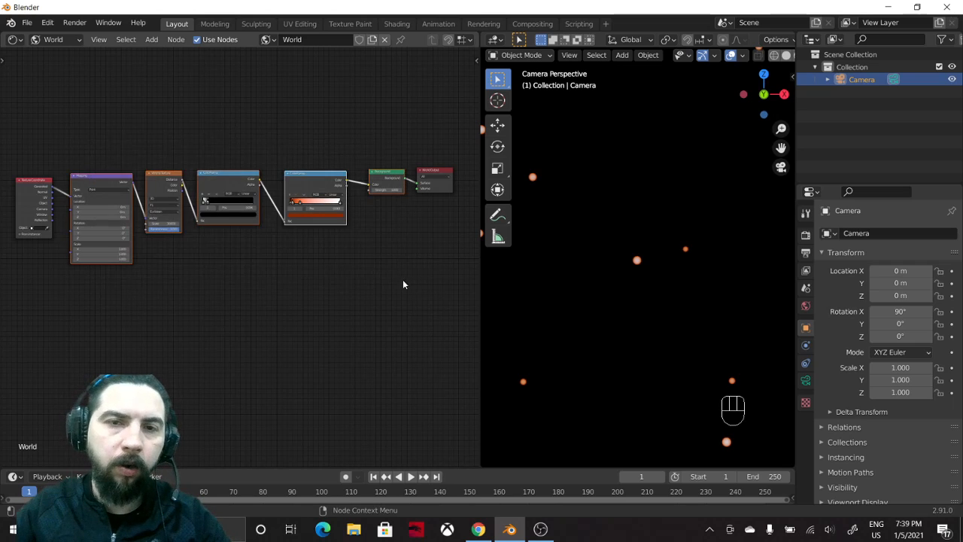
Duplicate the star texture node chain and add an Add Shader node to combine both layers
key("shift+d")
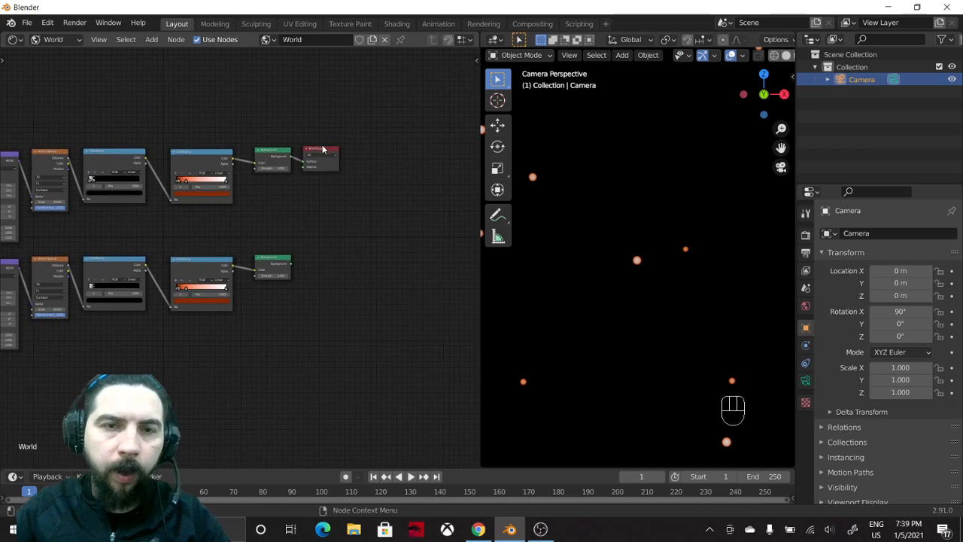
key("shift+a")
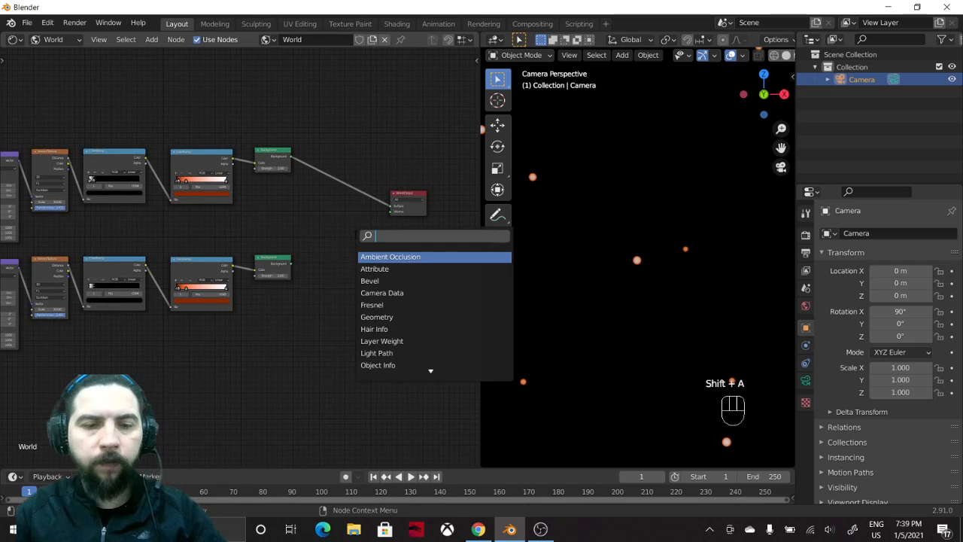
type("a")
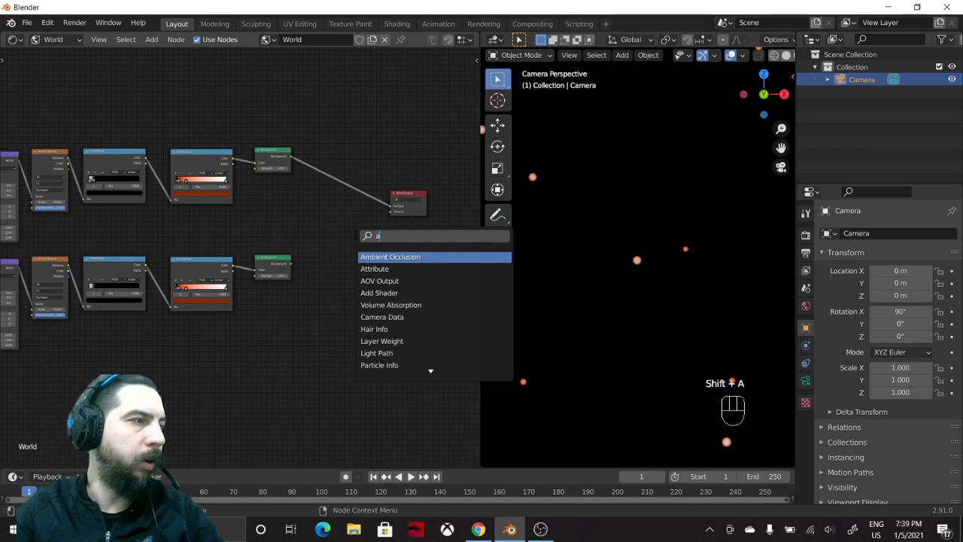
left_click(390, 257)
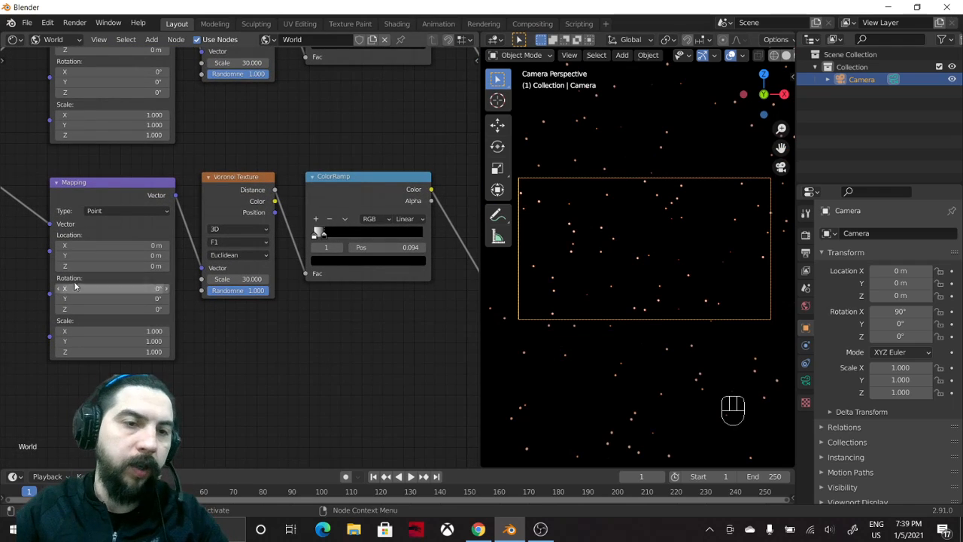
Give the duplicated Mapping node a small X rotation to offset the second star layer
left_click_drag(113, 289, 136, 288)
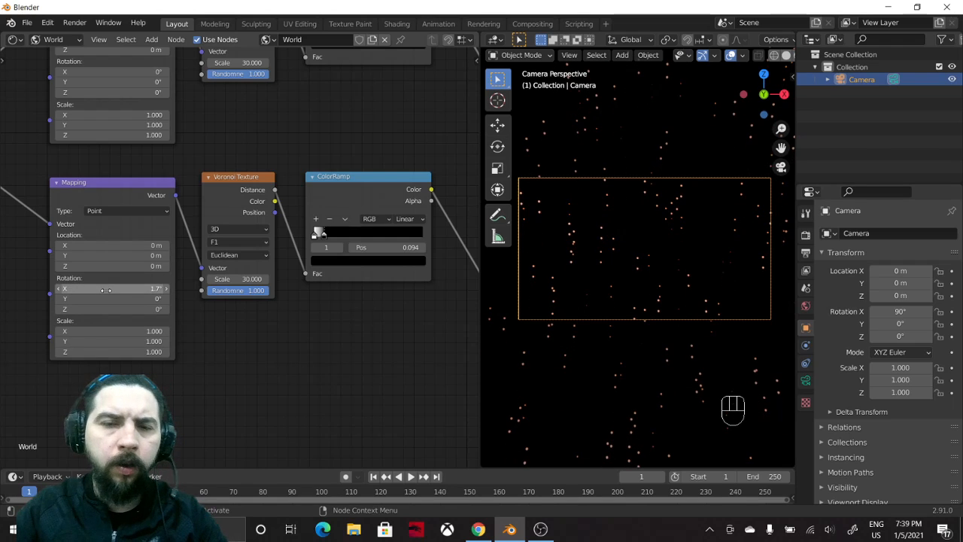
key("ctrl+z")
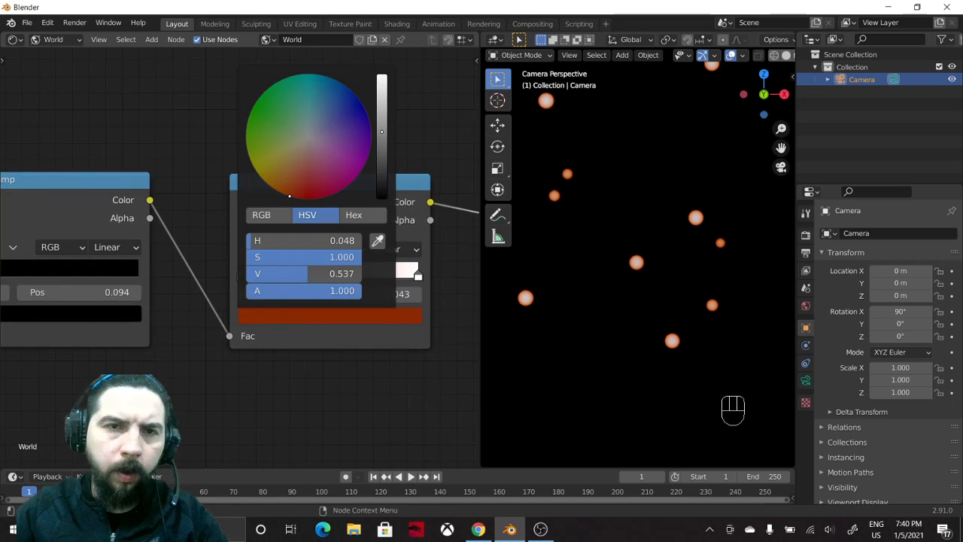
Set the duplicated ColorRamp stop to a pale blue hue and adjust its stop position
left_click(328, 113)
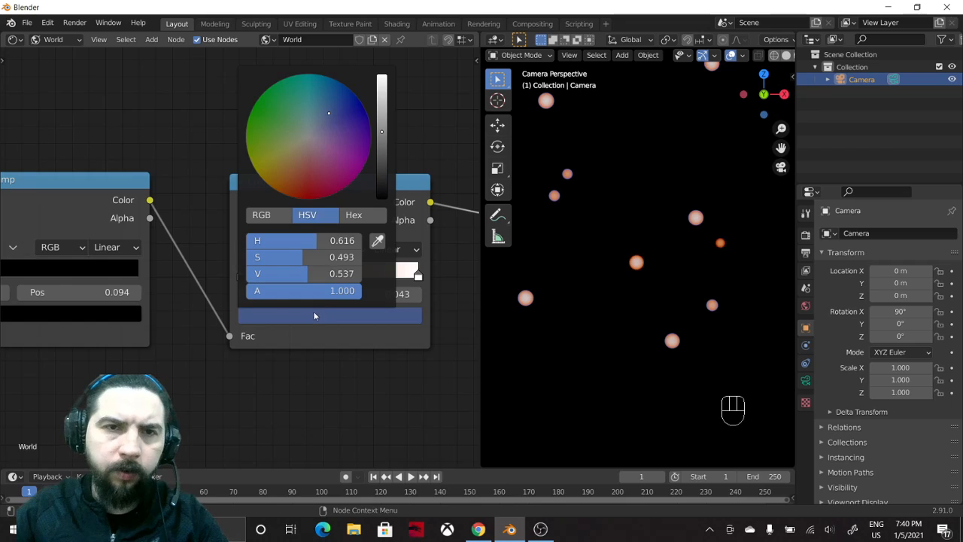
left_click(295, 181)
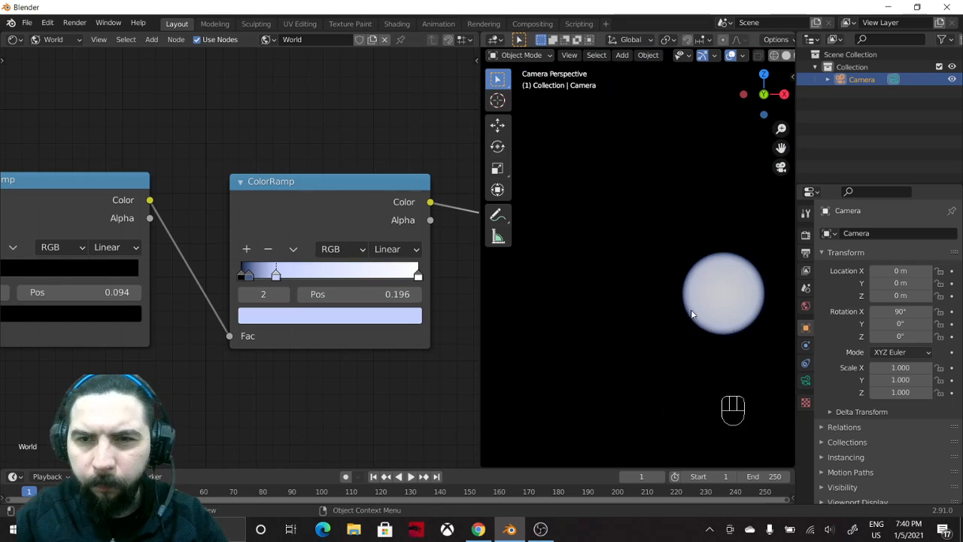
left_click_drag(277, 273, 244, 273)
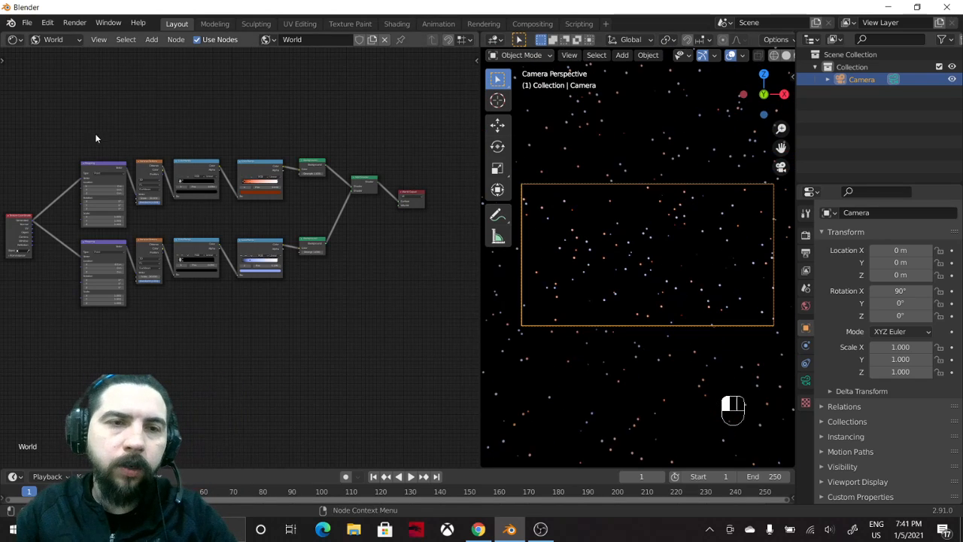
Duplicate both star chains so four chains feed the Add Shader nodes into World Output
left_click_drag(96, 139, 359, 344)
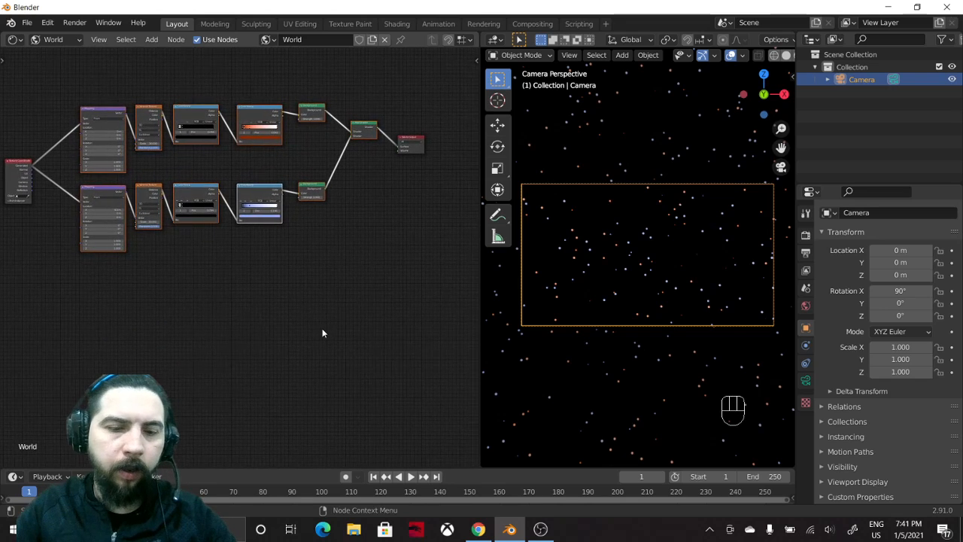
key("shift+d")
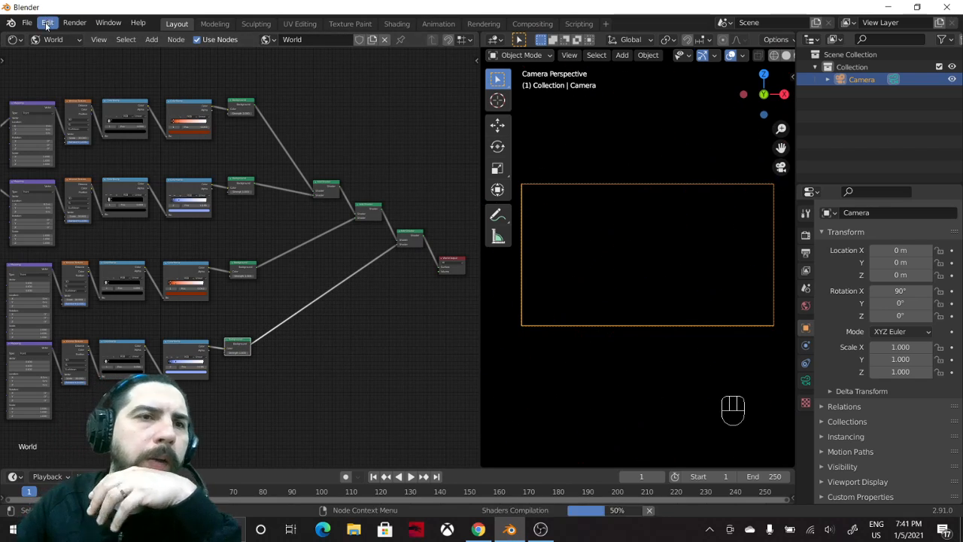
left_click(48, 22)
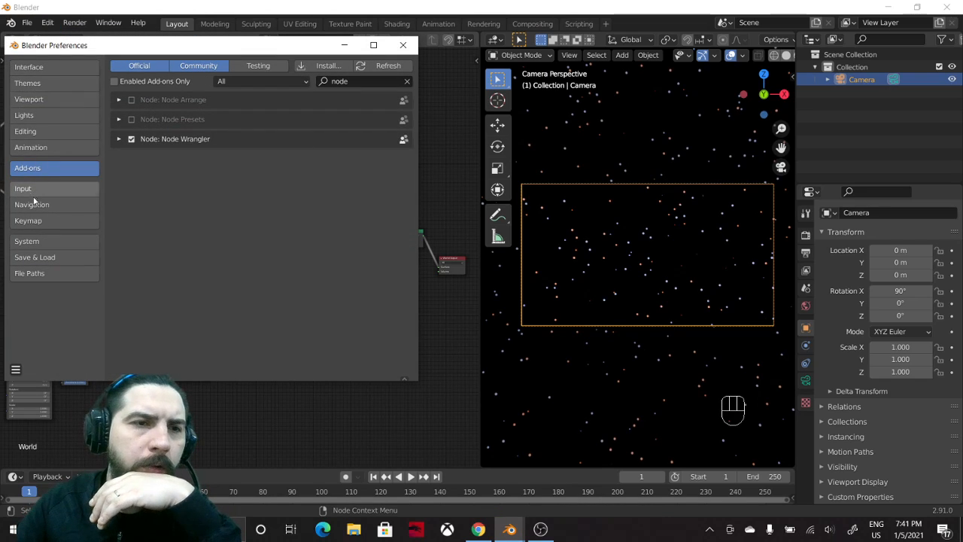
left_click(26, 241)
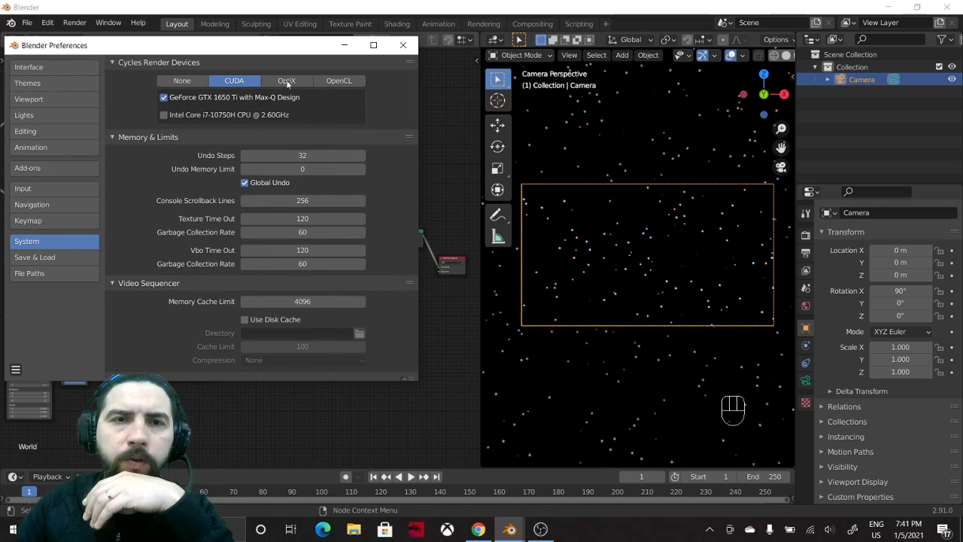
left_click(235, 80)
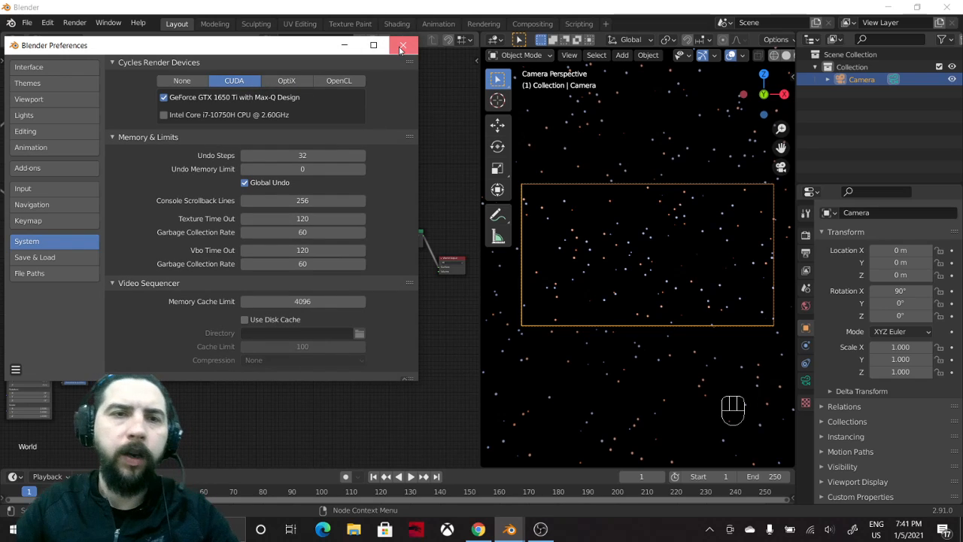
left_click(403, 45)
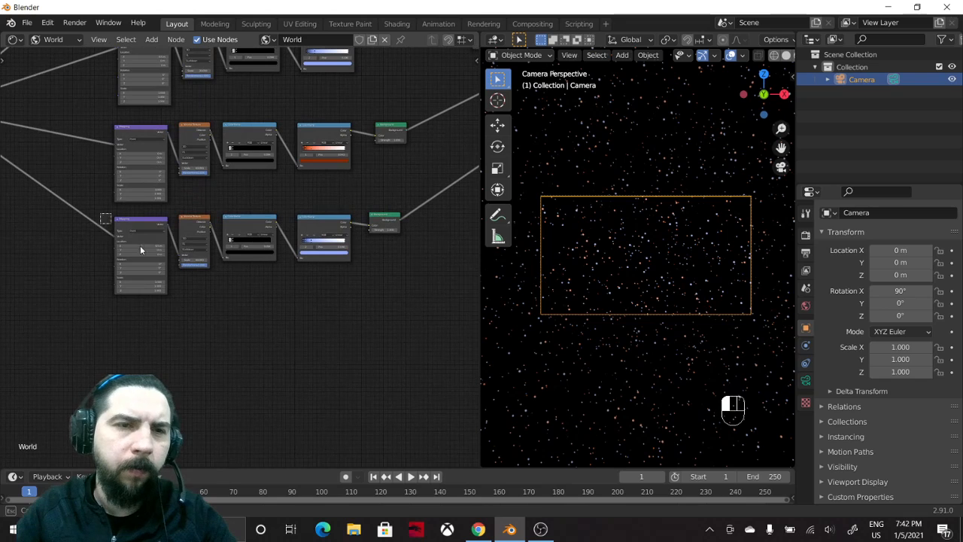
Reset the bottom star layer's second ColorRamp back to a plain black-to-white gradient
key("shift+d")
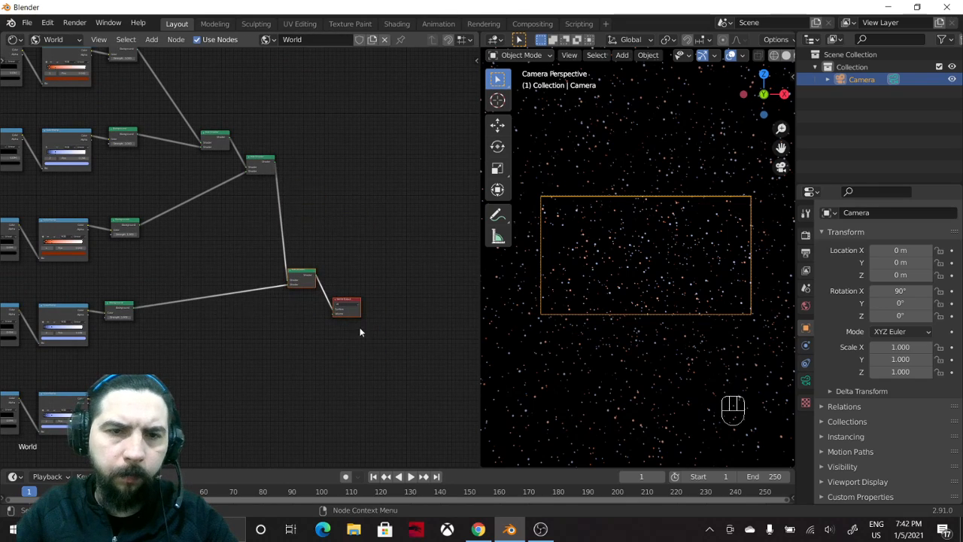
left_click_drag(346, 305, 388, 346)
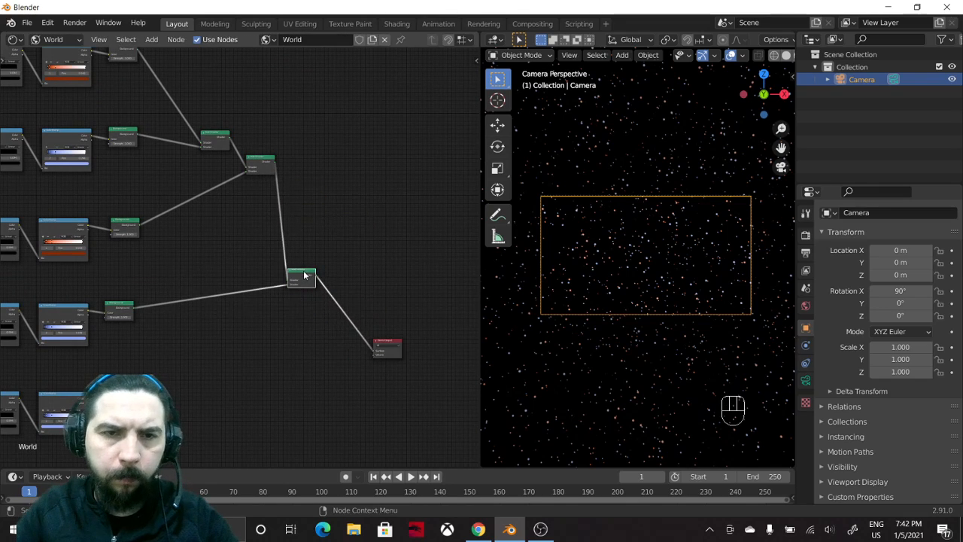
key("shift+d")
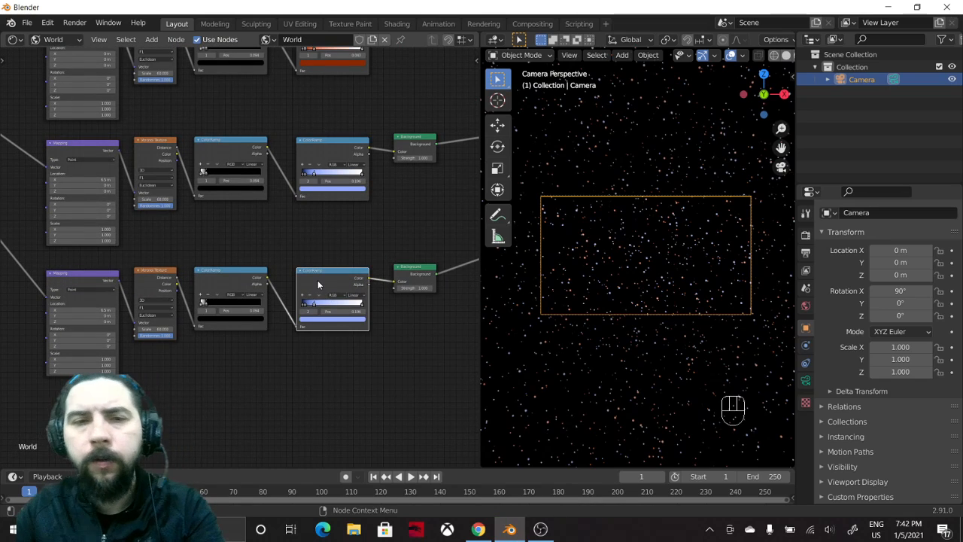
key("Backspace")
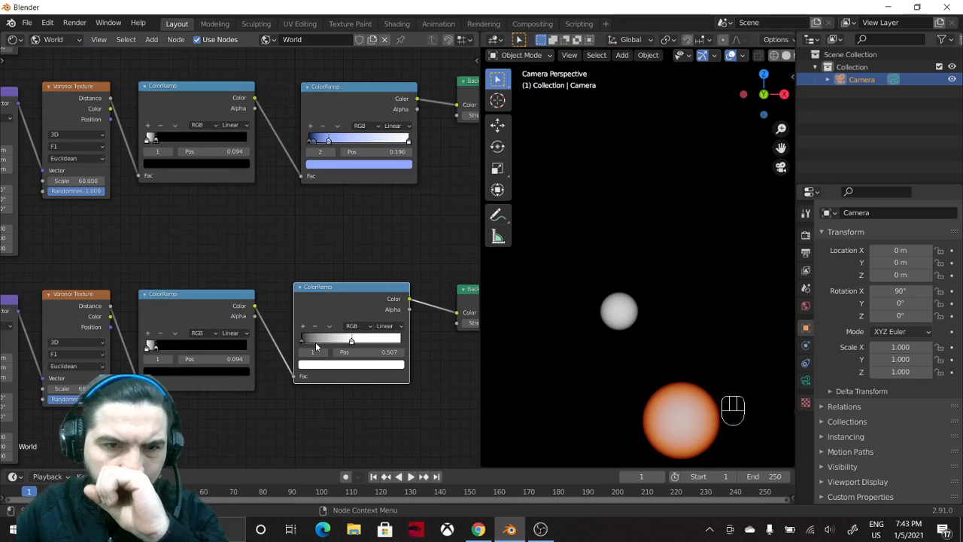
Tint the lower layer's ramp stop pale blue and move its first stop to about 0.156
left_click_drag(352, 341, 390, 341)
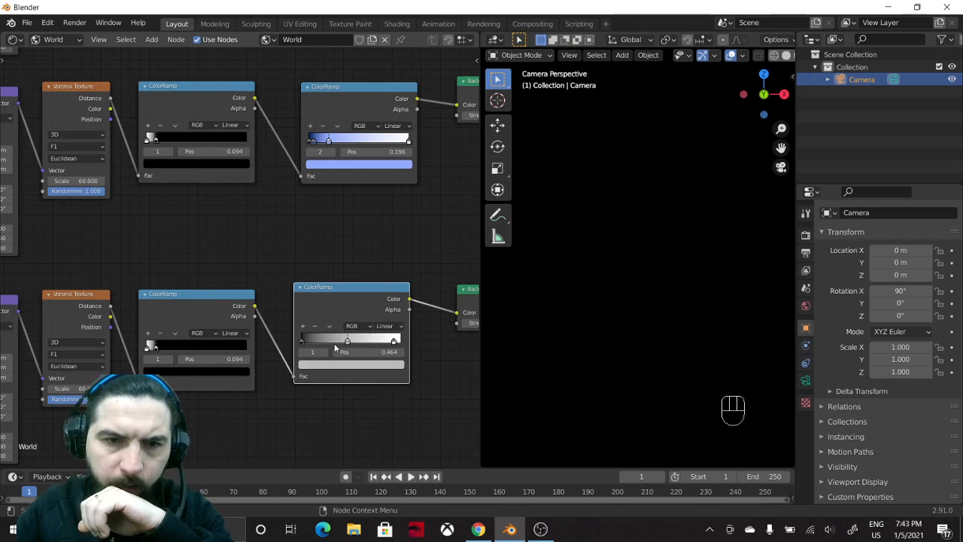
left_click_drag(348, 341, 330, 341)
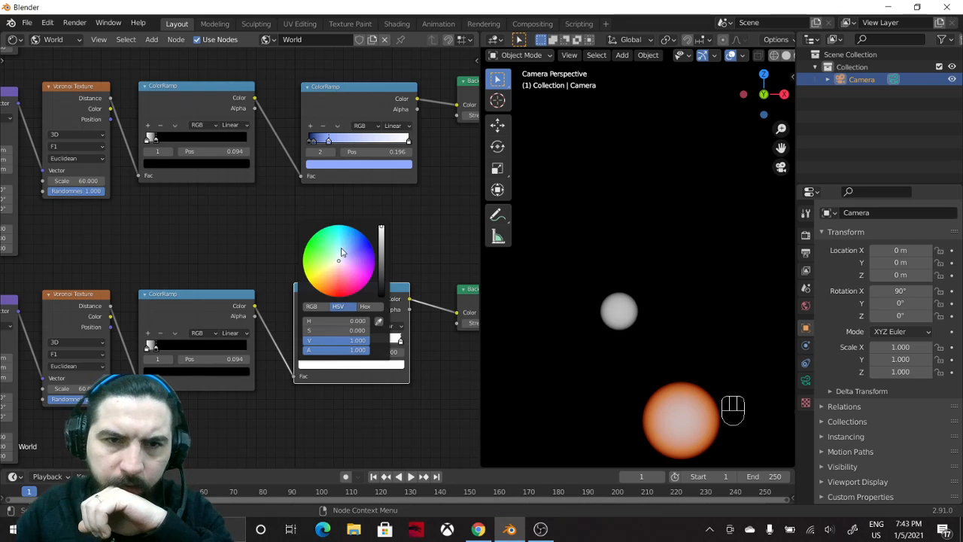
left_click(347, 255)
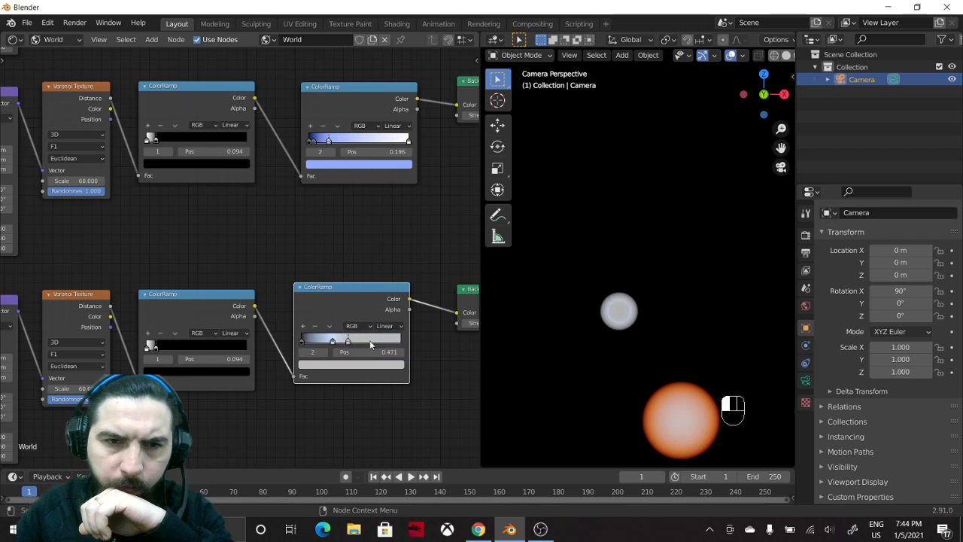
left_click_drag(369, 342, 316, 342)
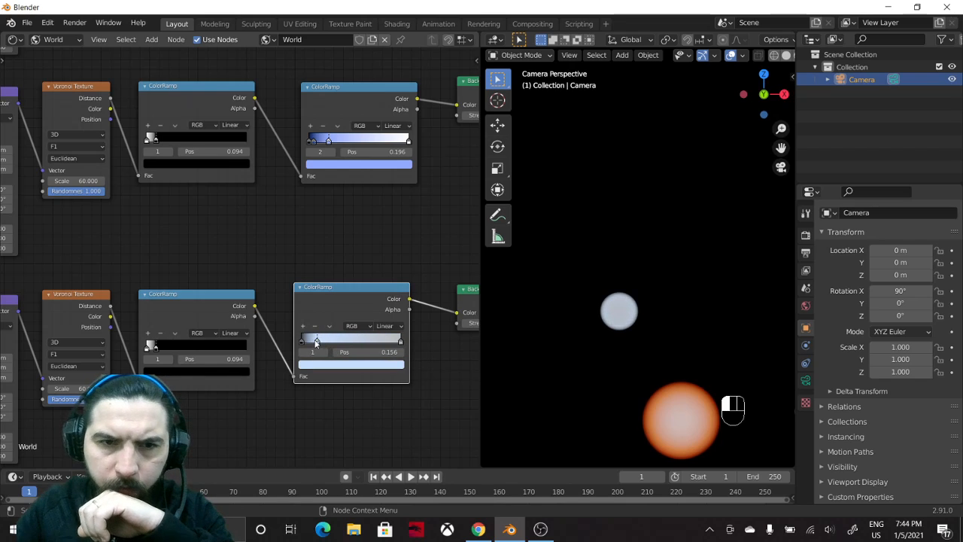
left_click_drag(316, 341, 324, 341)
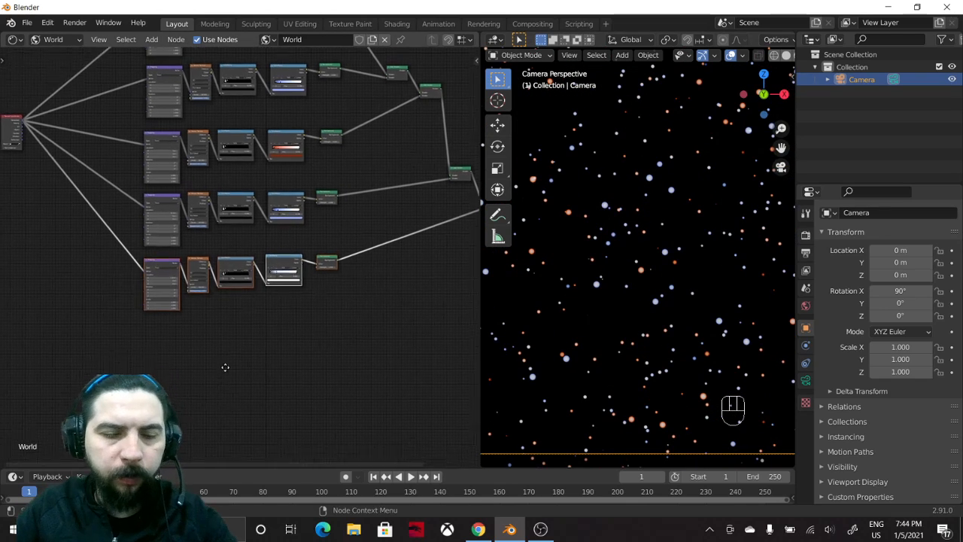
Duplicate the bottom star layer and place the copy below, fed from Texture Coordinate
key("shift+d")
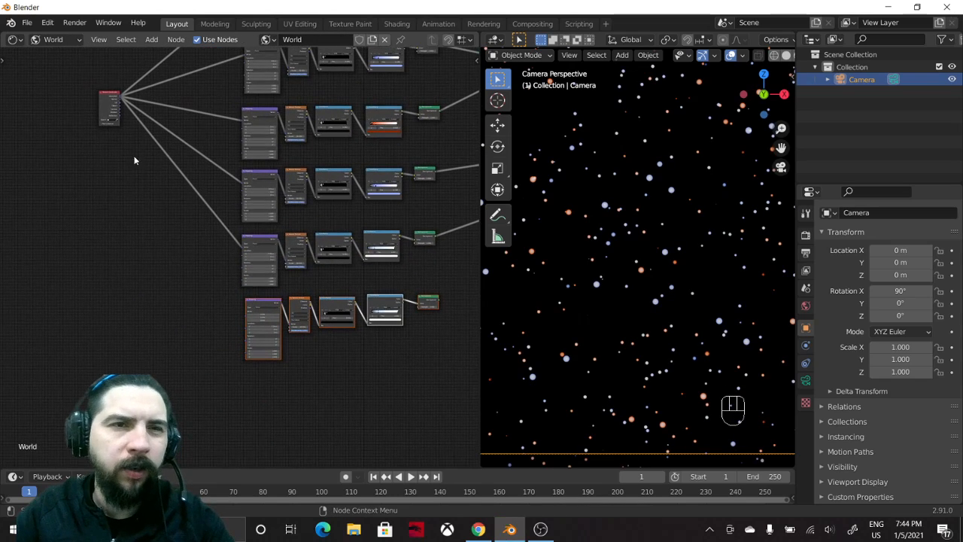
left_click_drag(109, 105, 105, 200)
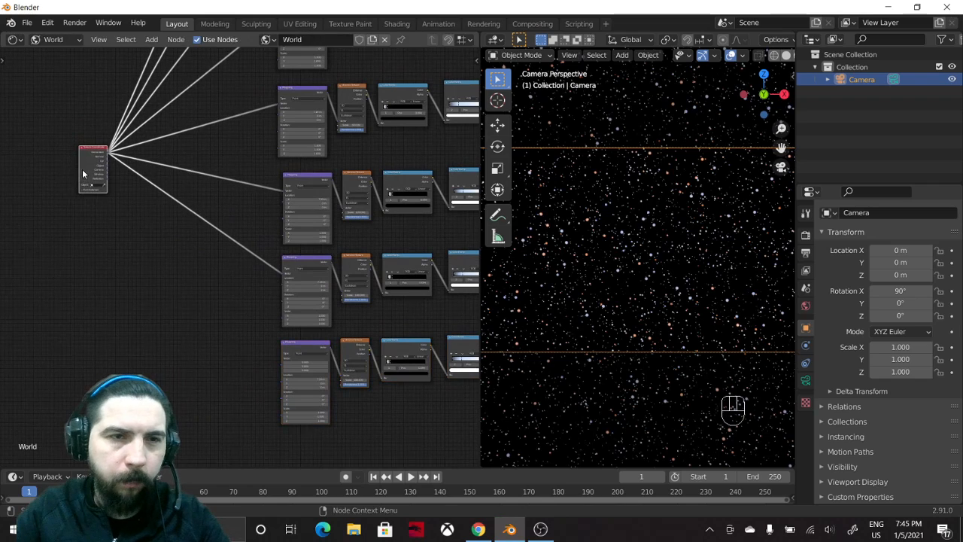
Move the Add Shader into the chain and give the new Voronoi textures scales 100 and 120
left_click_drag(93, 169, 68, 259)
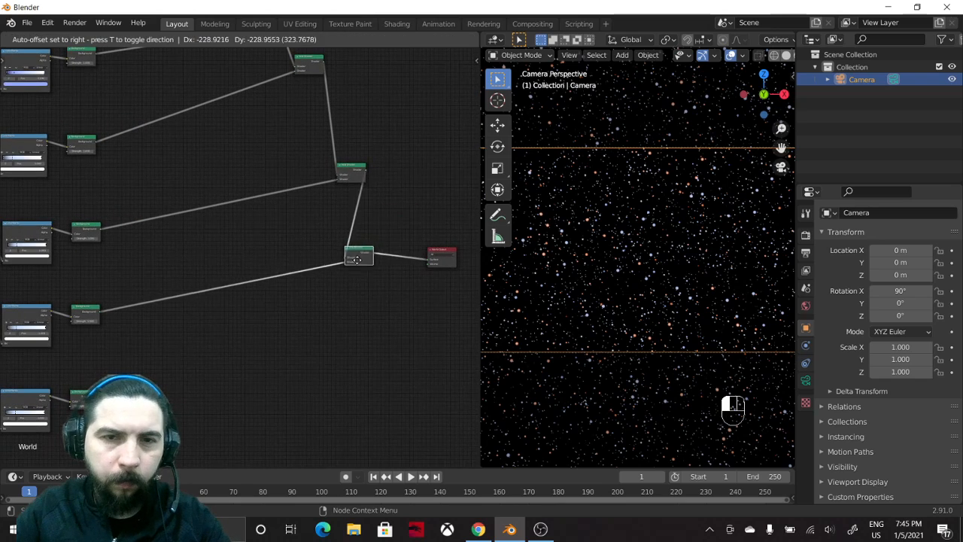
key("shift+d")
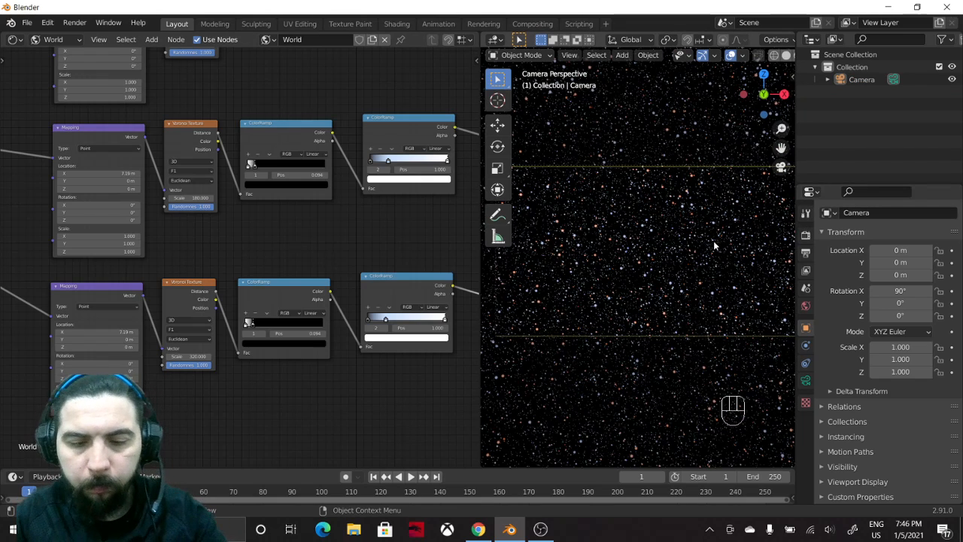
Switch to the Shading workspace with its HDRI-lit preview
key("n")
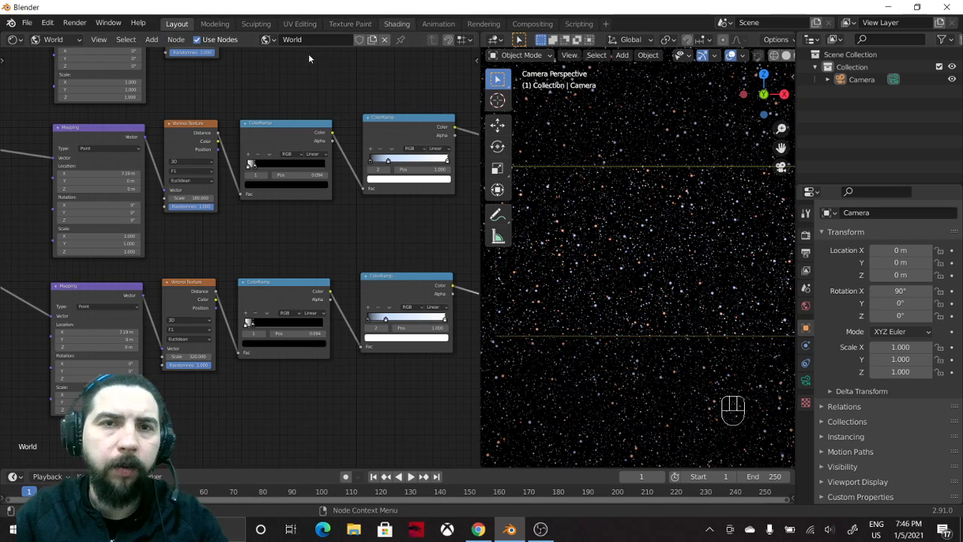
left_click(397, 24)
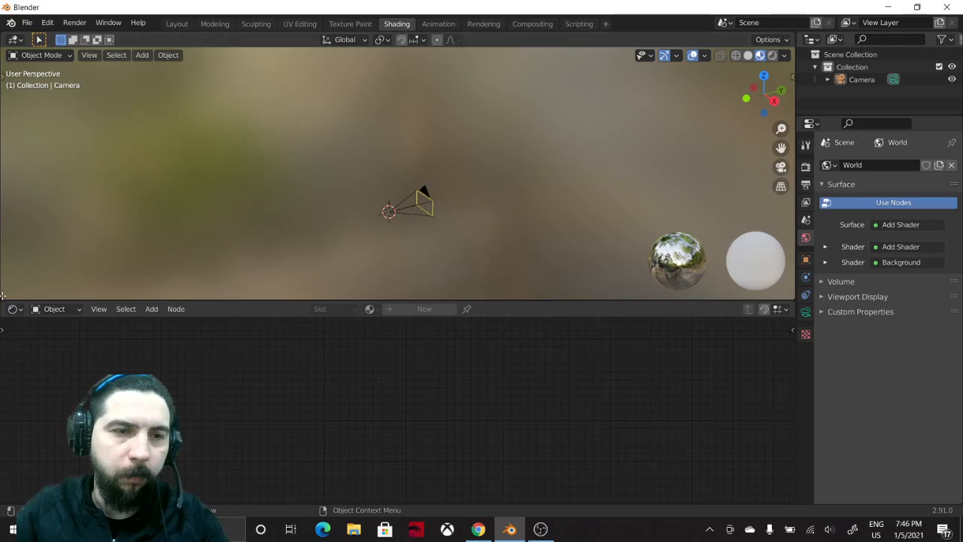
View the star field full-frame through the camera in a 3D Viewport, then return to Layout
left_click(12, 55)
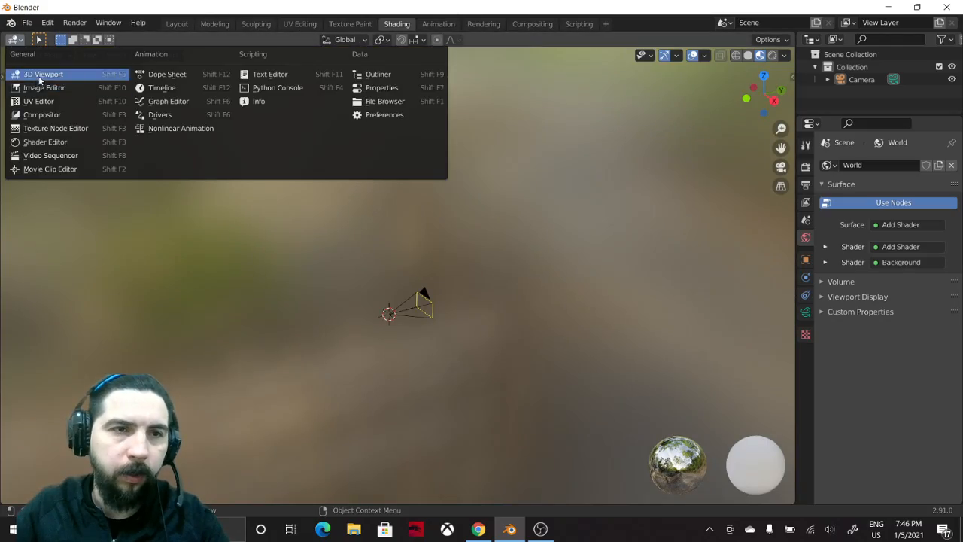
left_click(43, 74)
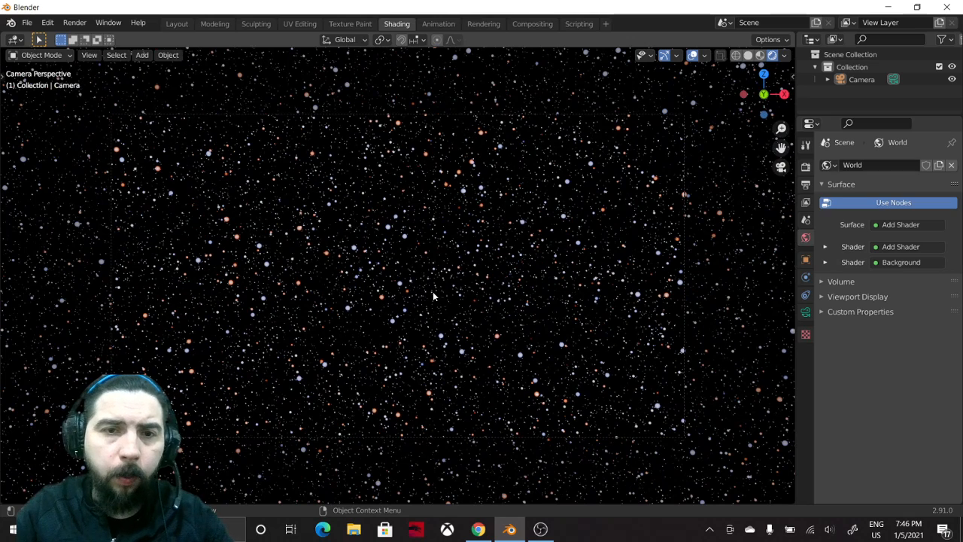
key("alt+tab")
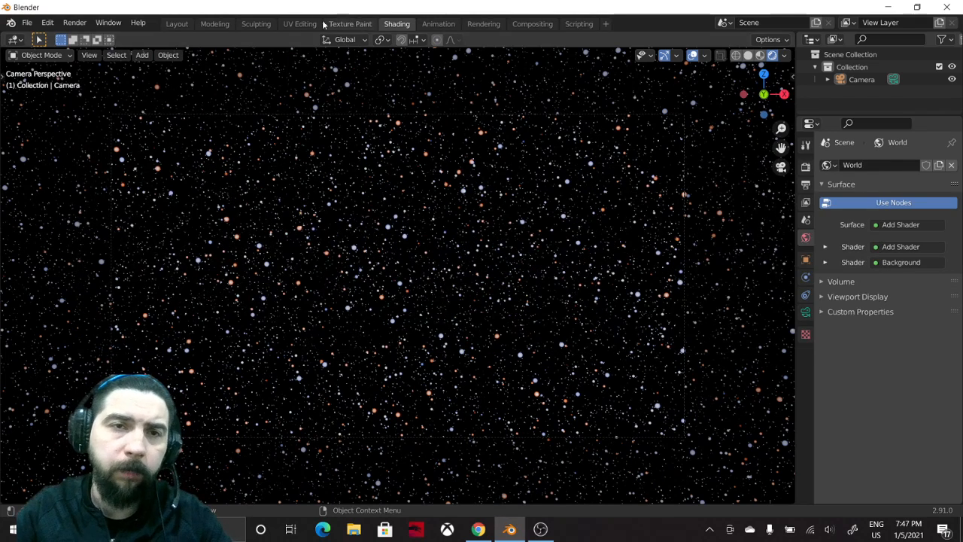
mouse_move(177, 23)
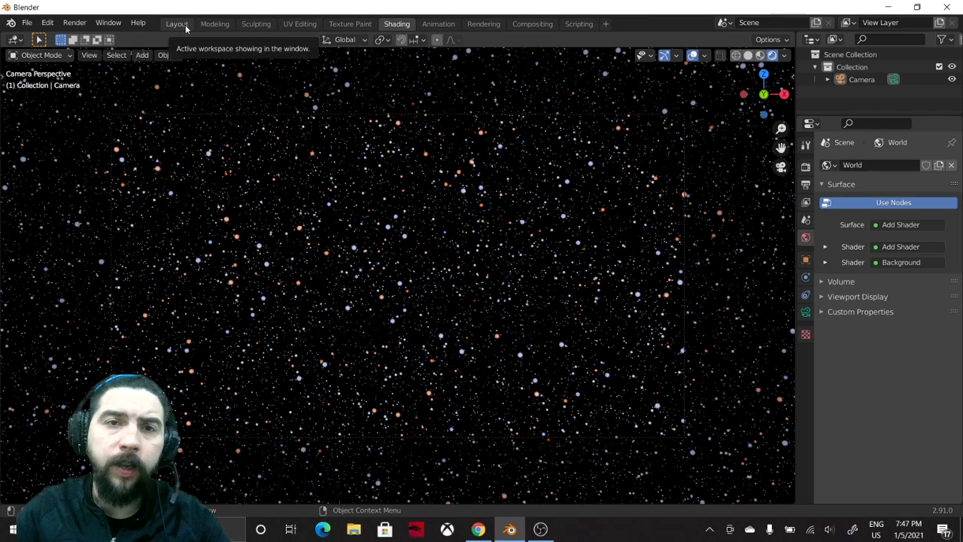
left_click(177, 23)
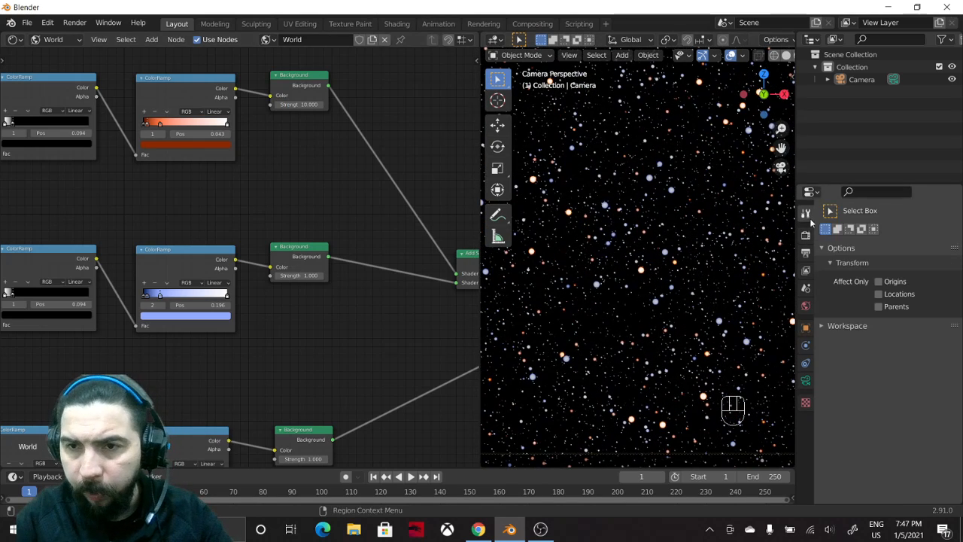
Enable Eevee Bloom and Ambient Occlusion and preview the glowing stars in Shading
left_click(805, 213)
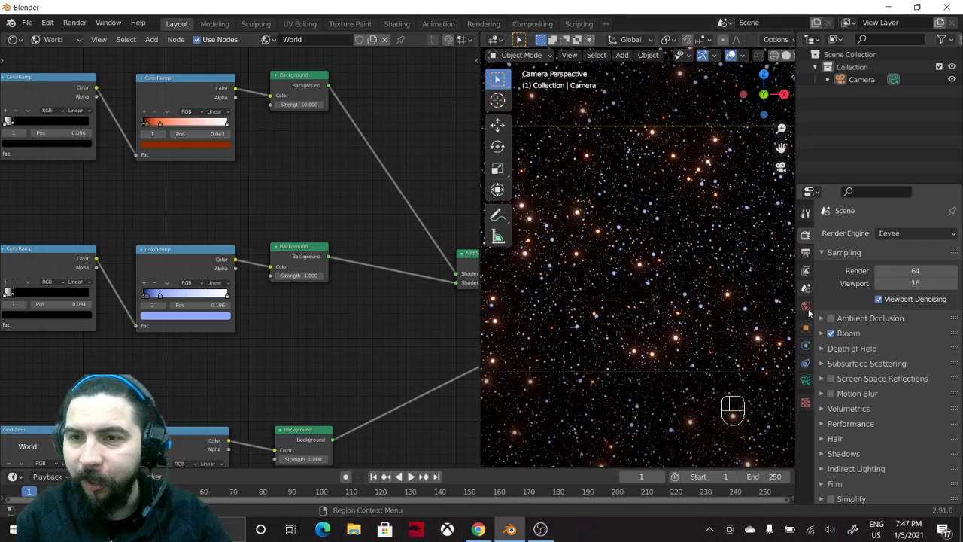
left_click(831, 317)
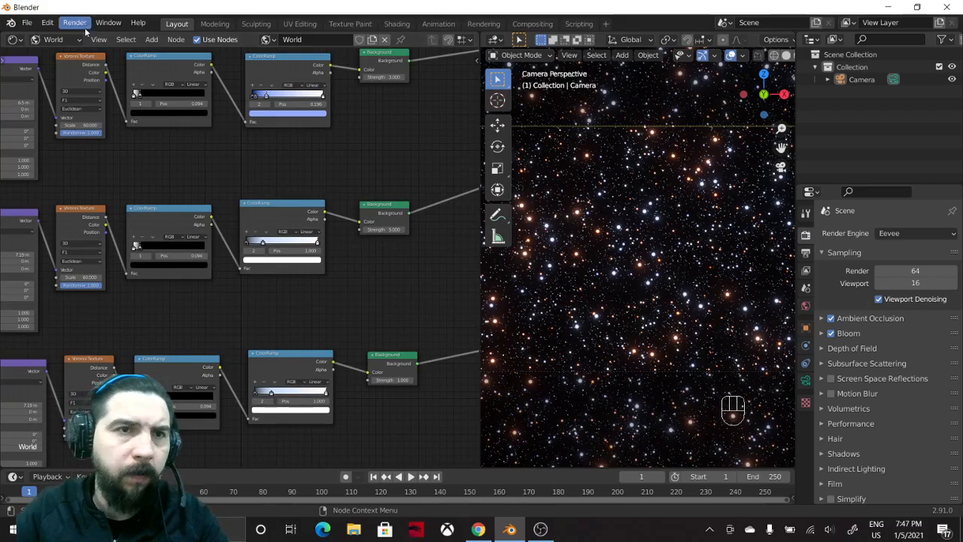
left_click(397, 23)
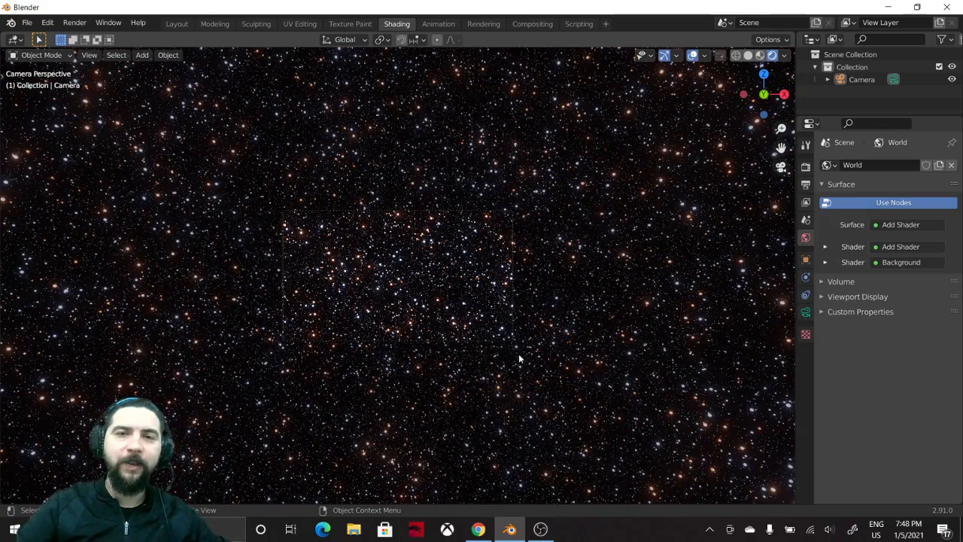
mouse_move(427, 368)
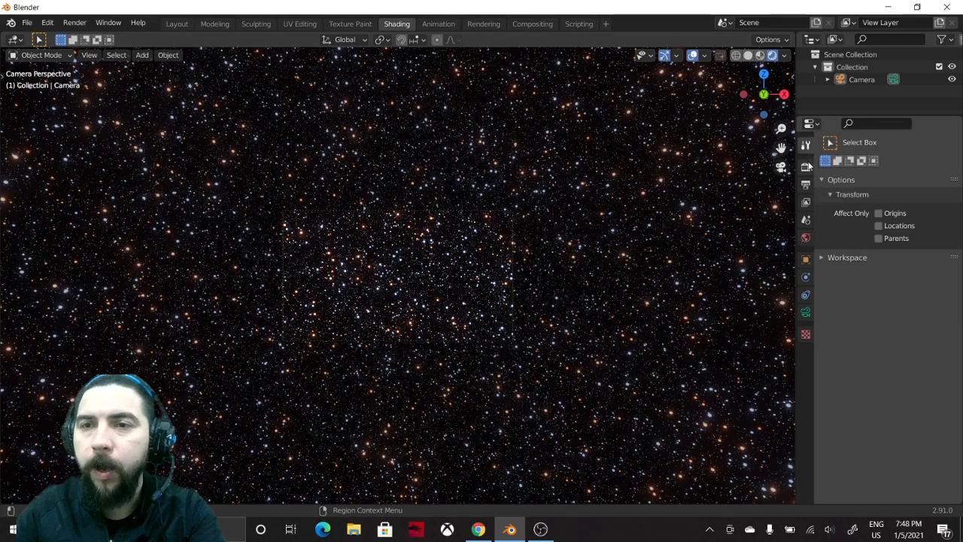
Set the final render sample count to 128
left_click(807, 166)
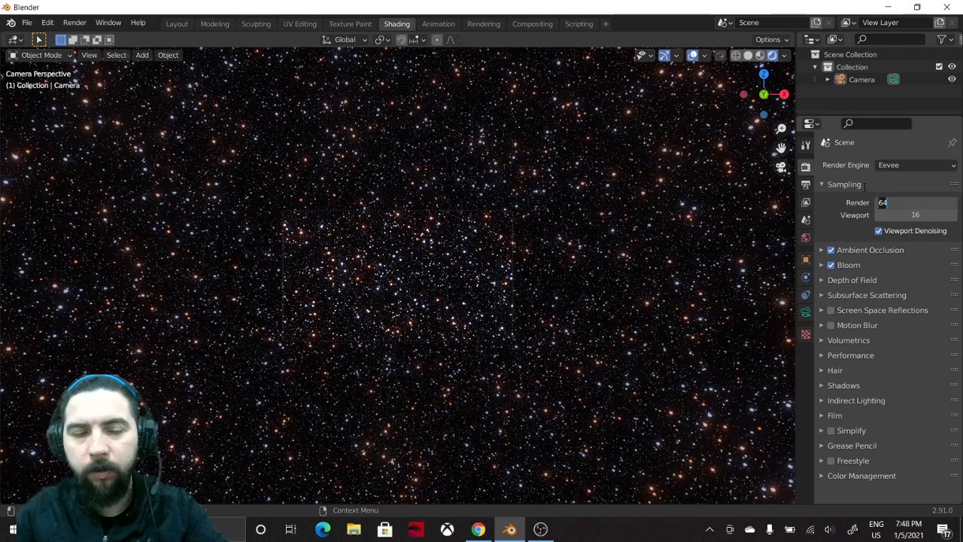
type("128")
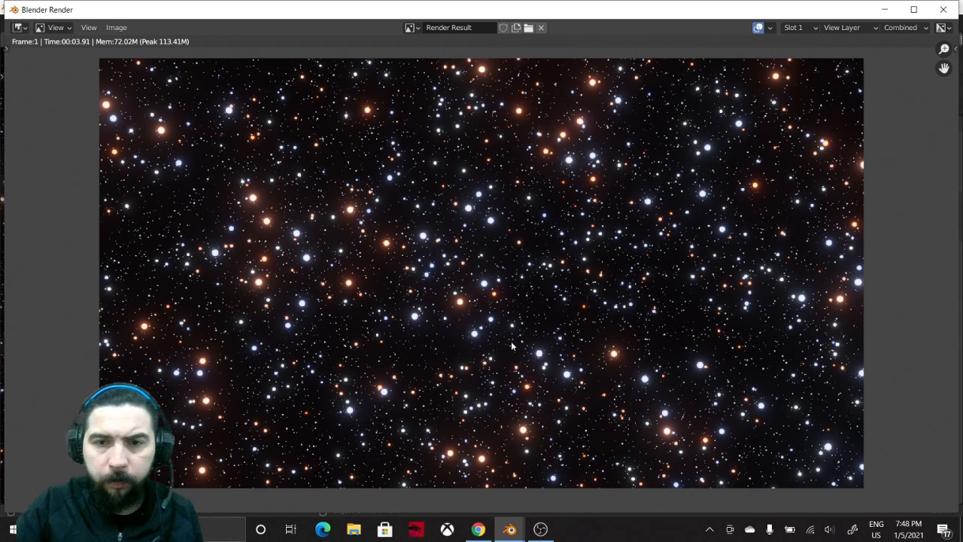
Scroll over the finished star-field render in the Render Result window
scroll("up", 3)
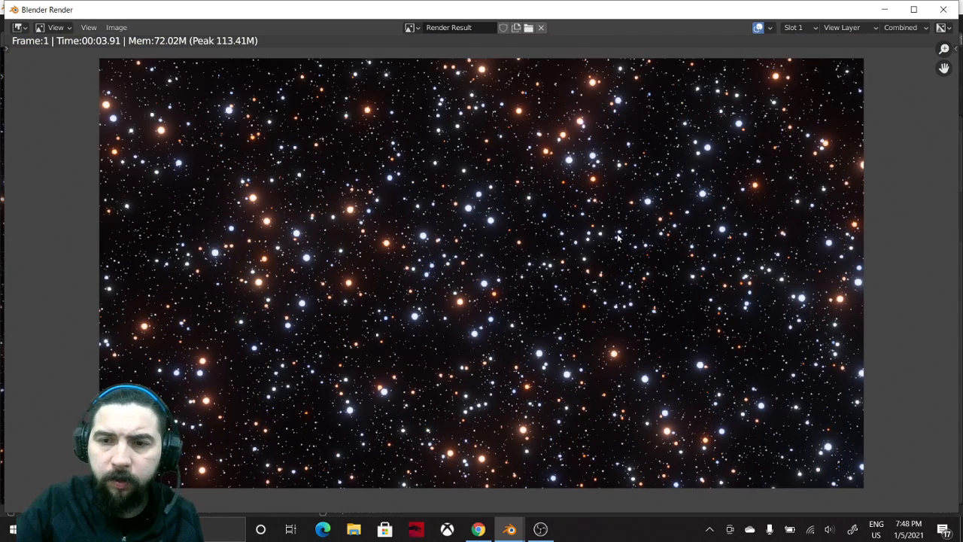
mouse_move(914, 9)
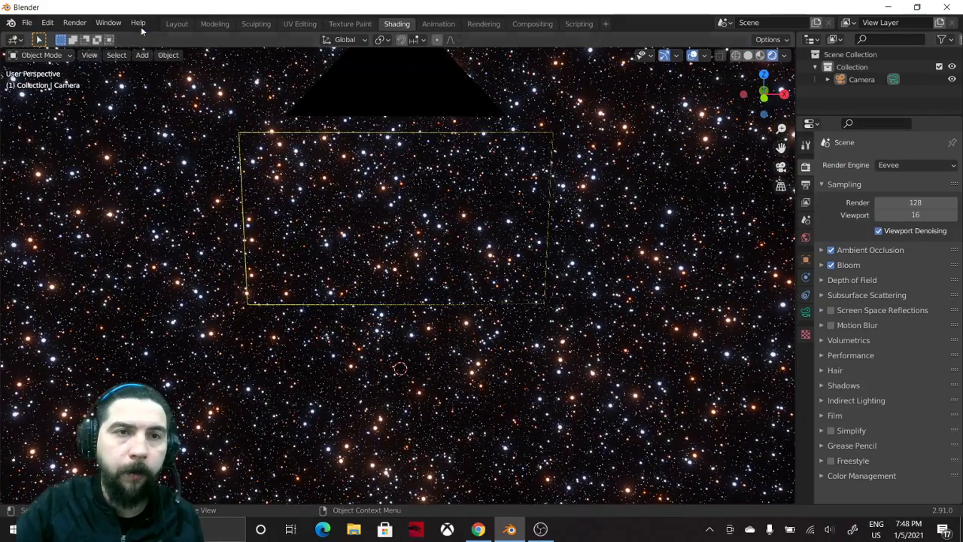
Show the world shader nodes of the star chains beside the star-field camera view
left_click(177, 23)
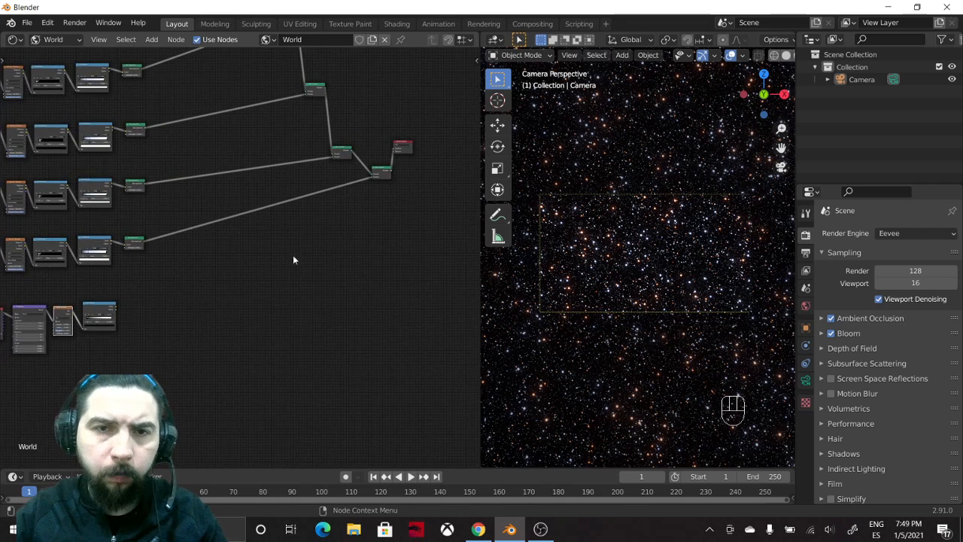
Move the World Output aside and add a Noise Texture feeding a ColorRamp into the world shader
left_click_drag(403, 147, 435, 263)
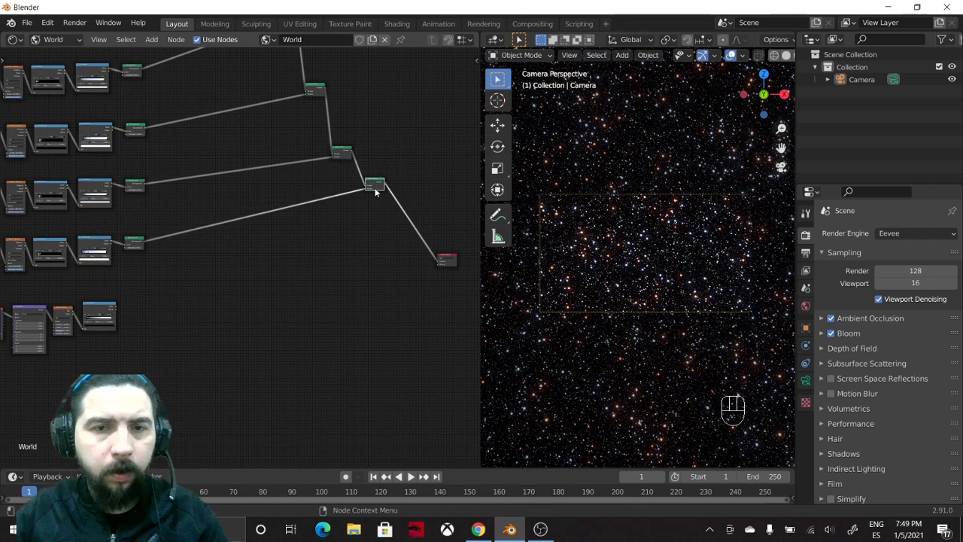
key("shift+d")
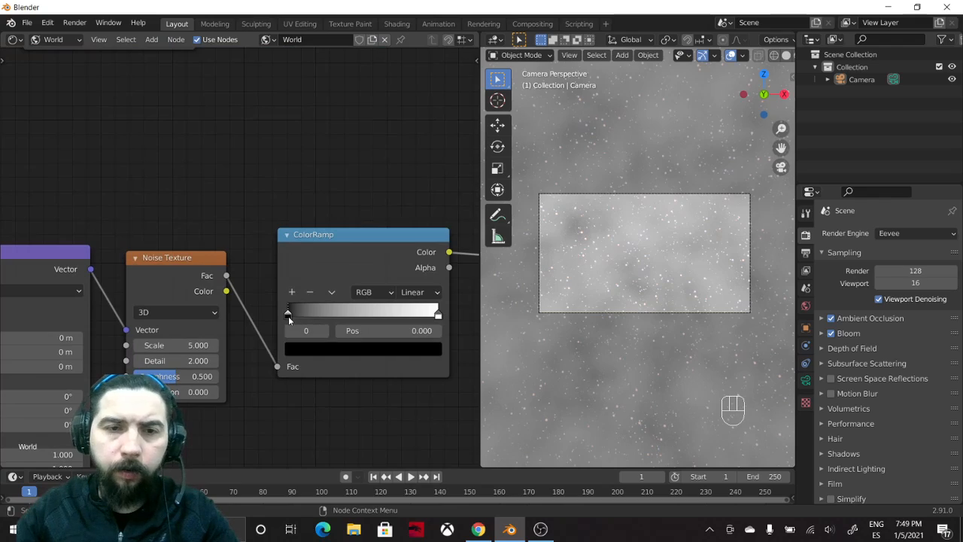
Break the noise into sparse patches: black ramp stop near 0.55, Scale 8, Detail 16, Roughness 0.607
left_click_drag(288, 313, 368, 313)
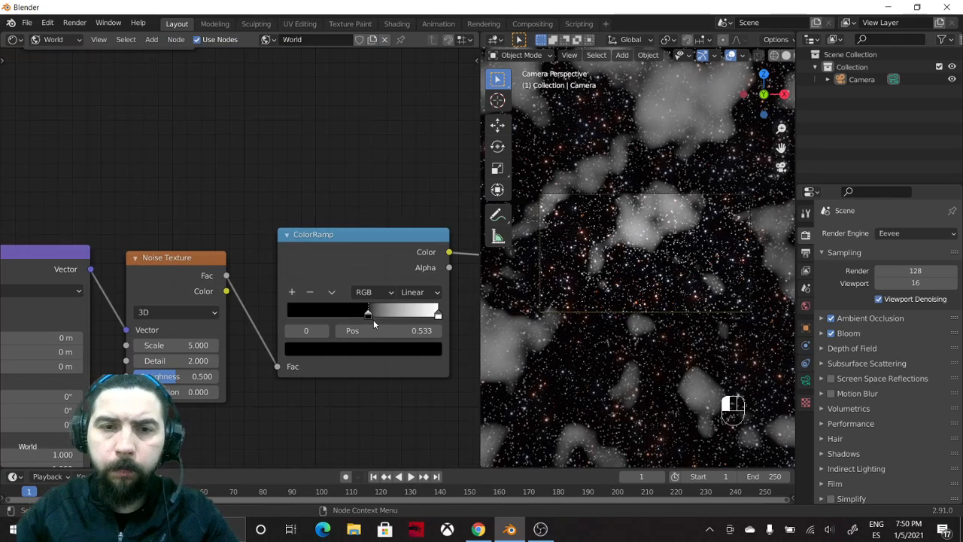
left_click_drag(367, 312, 369, 312)
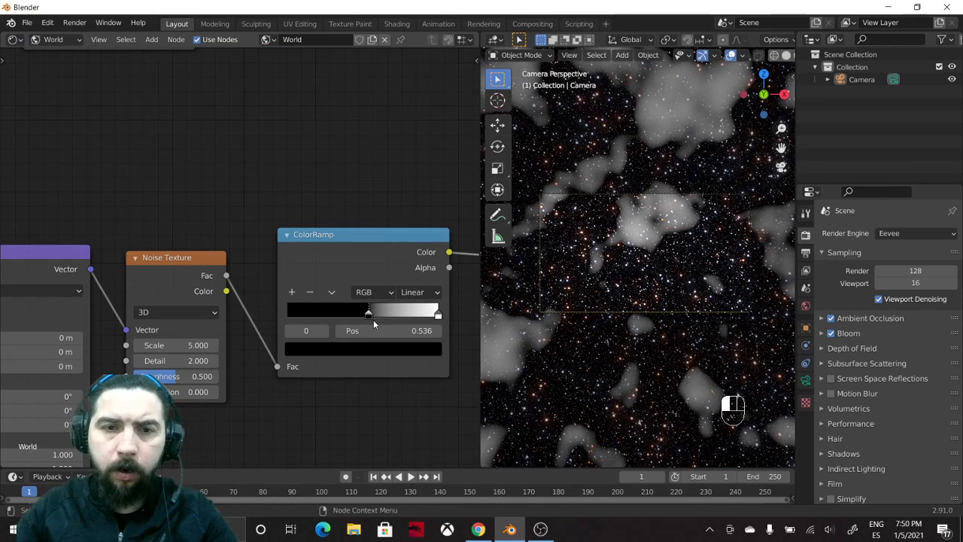
left_click_drag(368, 312, 371, 312)
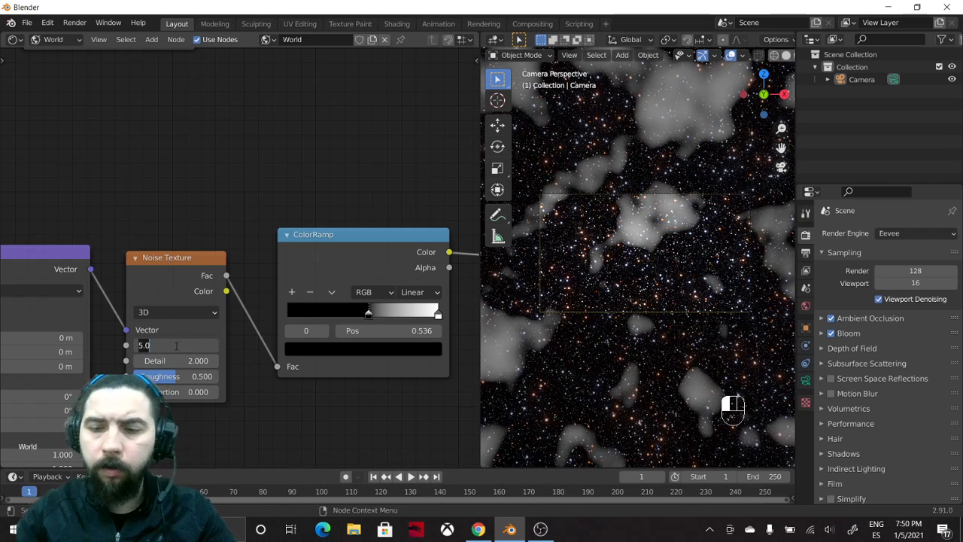
type("2.000")
type("8.000")
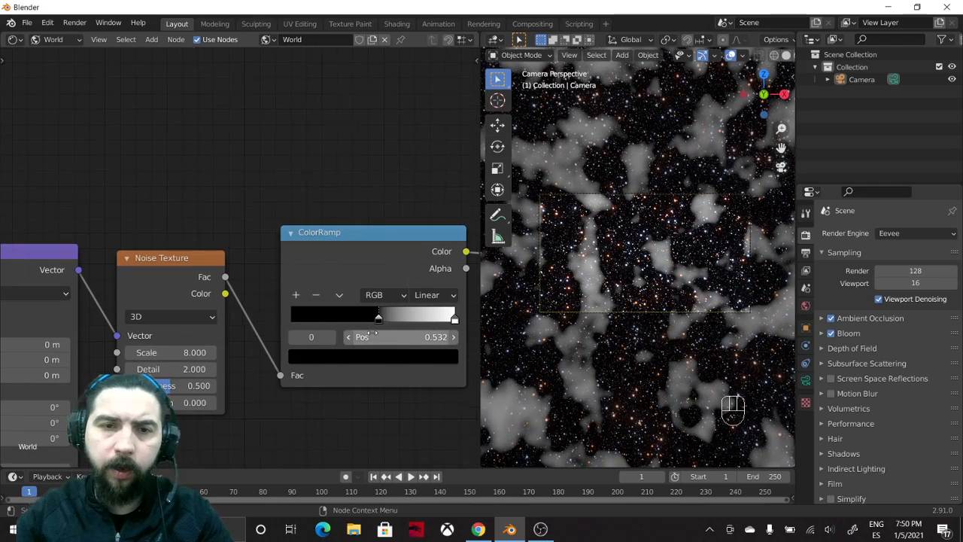
left_click_drag(378, 317, 372, 318)
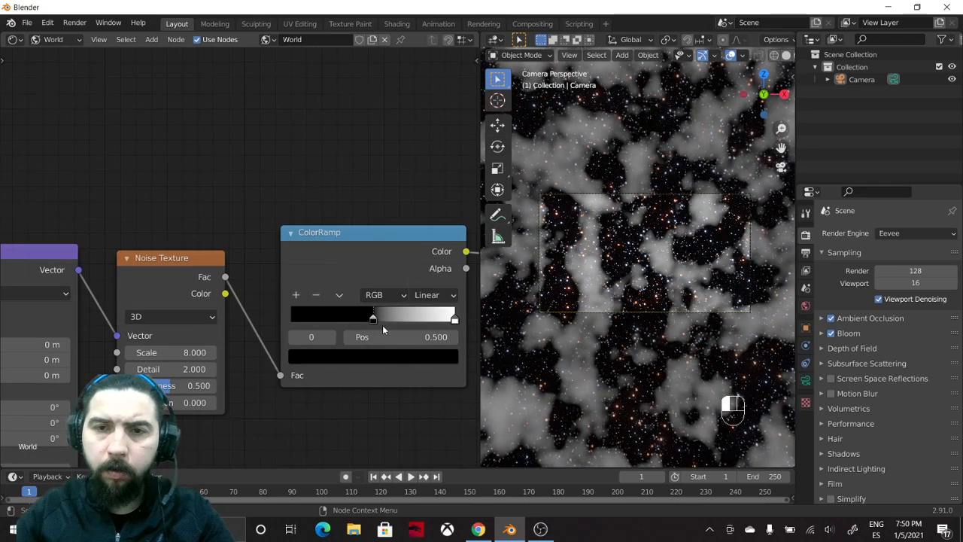
left_click_drag(373, 316, 380, 316)
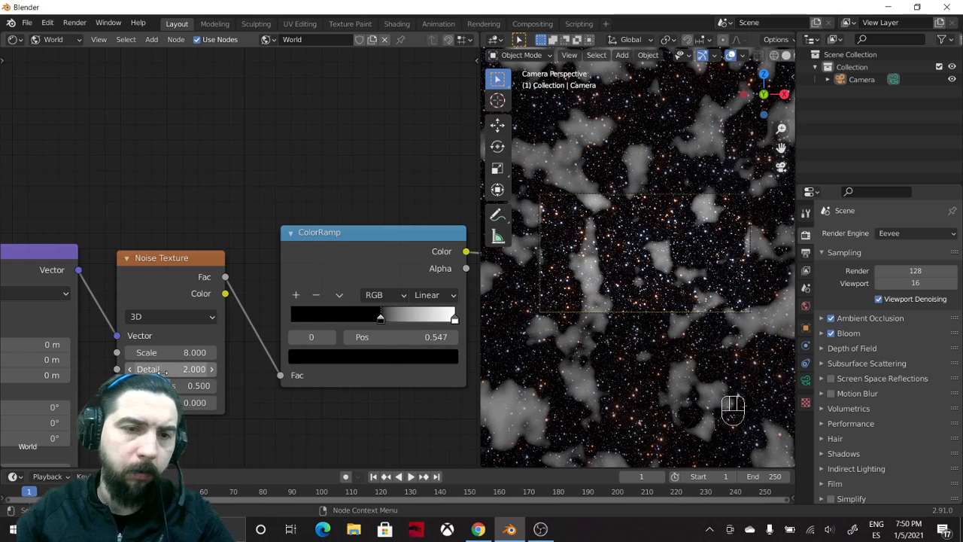
type("16.000")
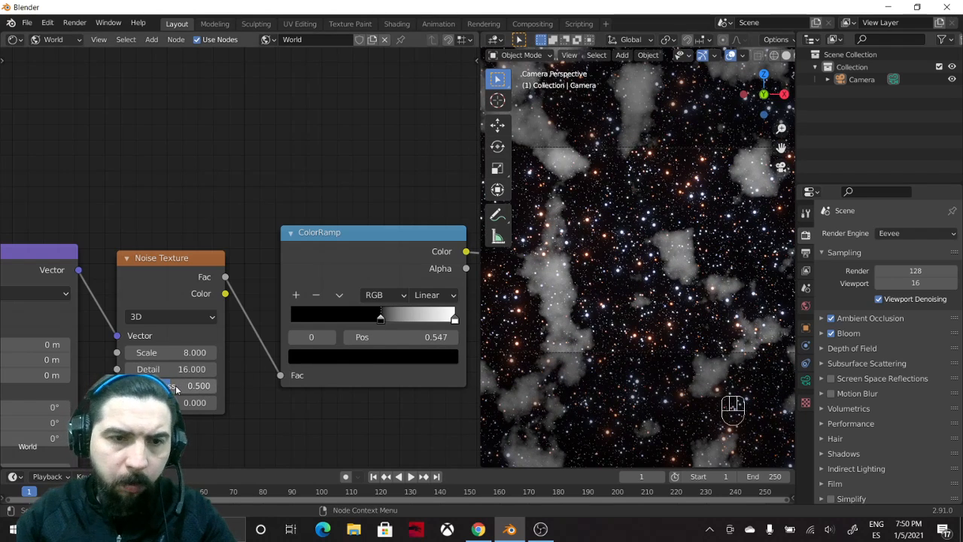
left_click_drag(195, 385, 211, 385)
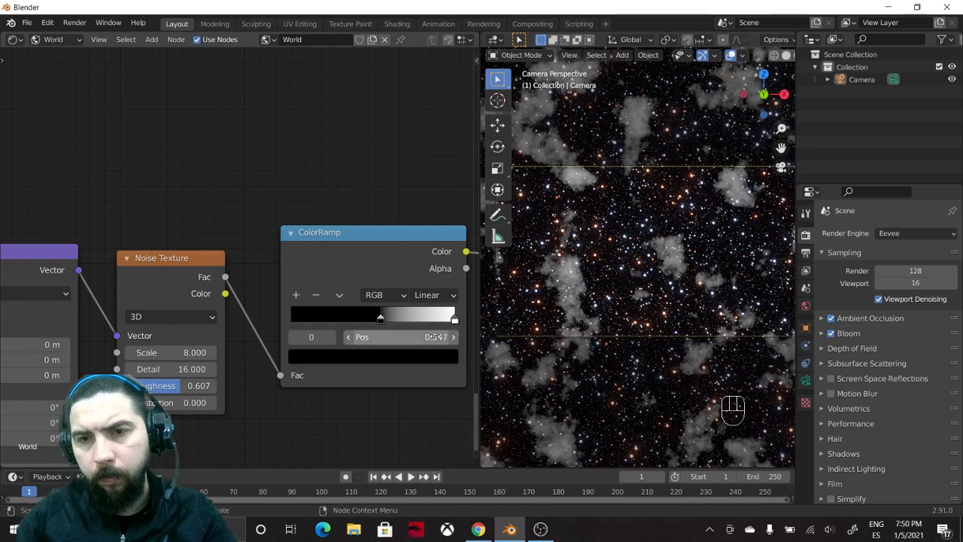
left_click(454, 318)
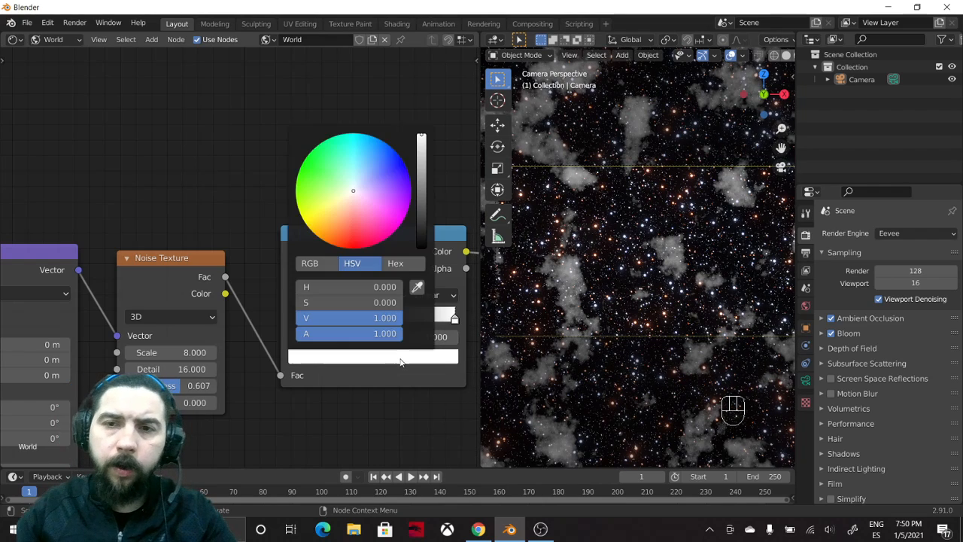
Tint the ramp's bright stop red and feed it through a Background at Strength 0.1 into the Add Shader chain
left_click(354, 197)
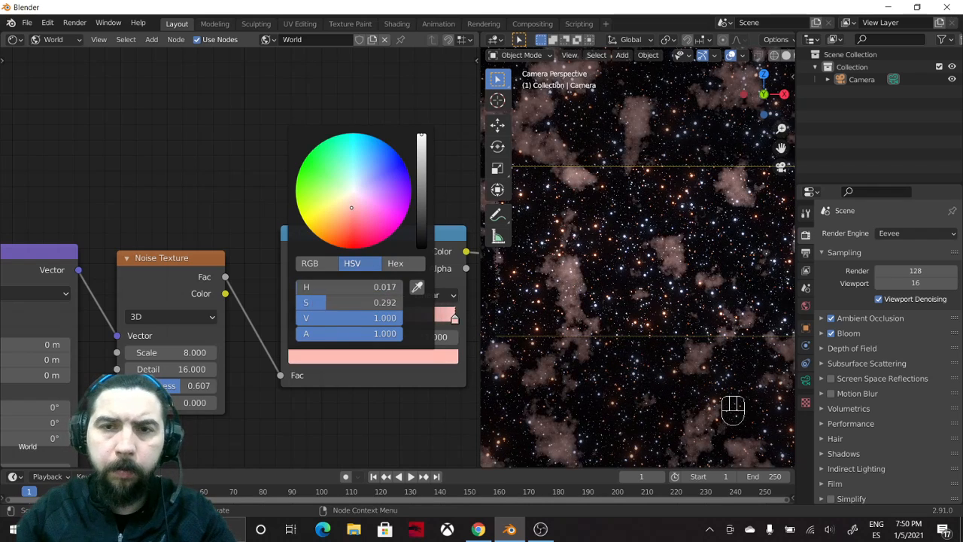
left_click(350, 246)
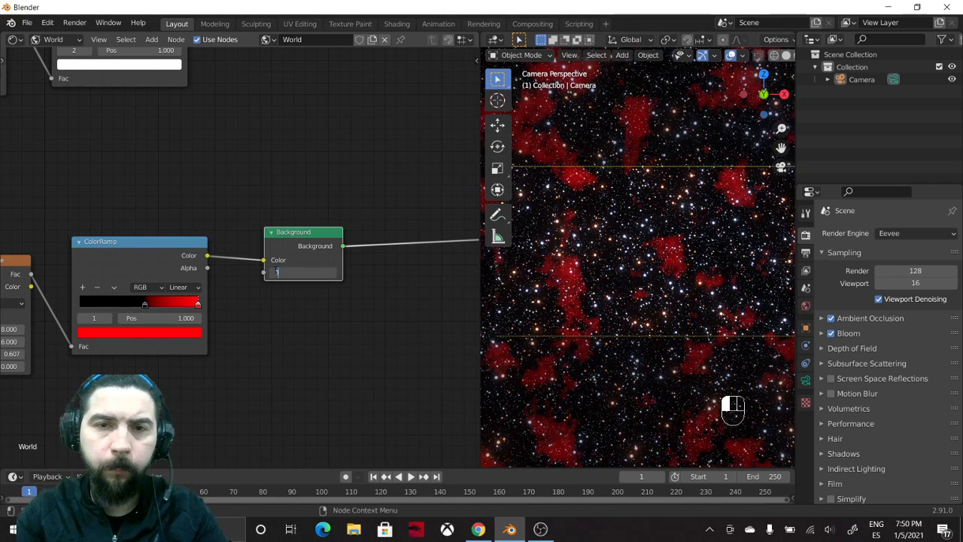
key("Backspace")
type("0.100")
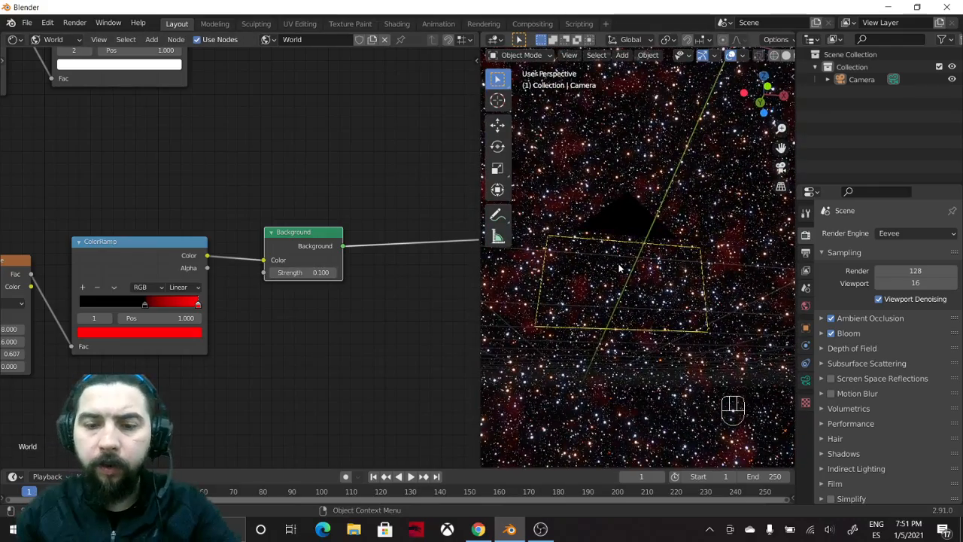
key("KP_0")
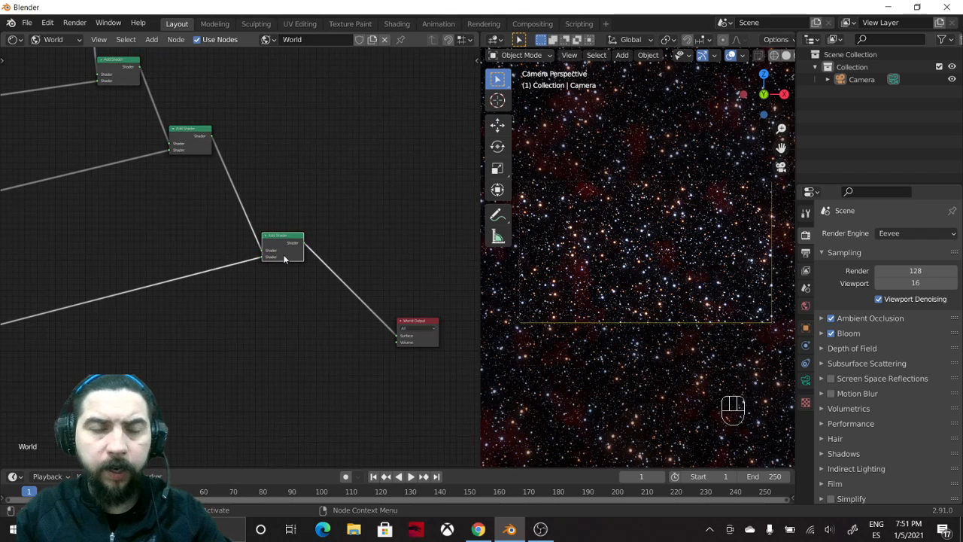
Glance at the Double_Cluster.jpg reference photo, then return to the world shader nodes
key("shift+d")
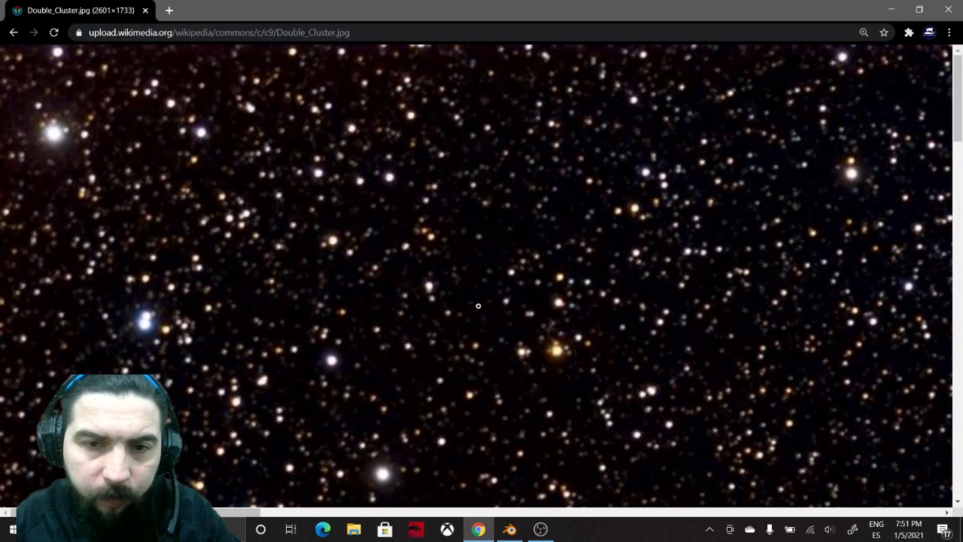
left_click(510, 530)
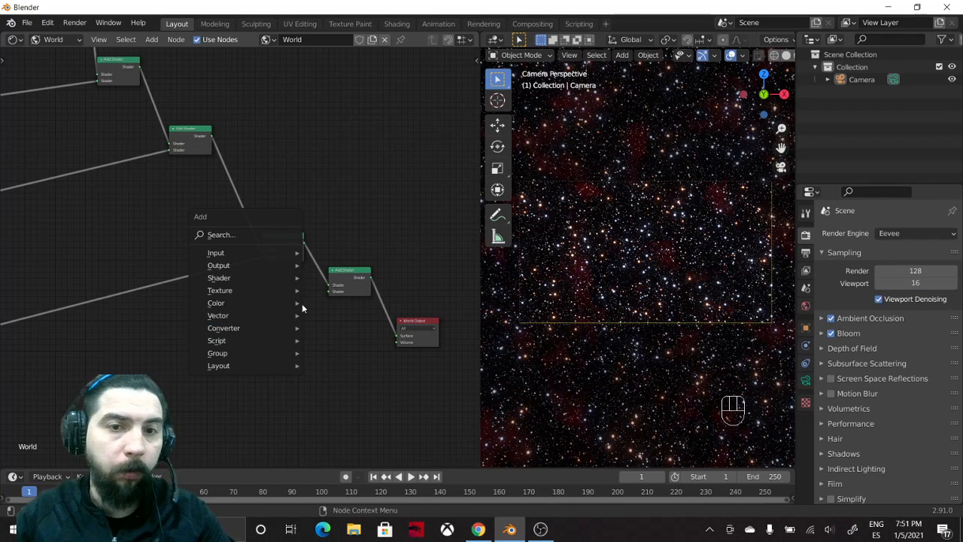
mouse_move(216, 252)
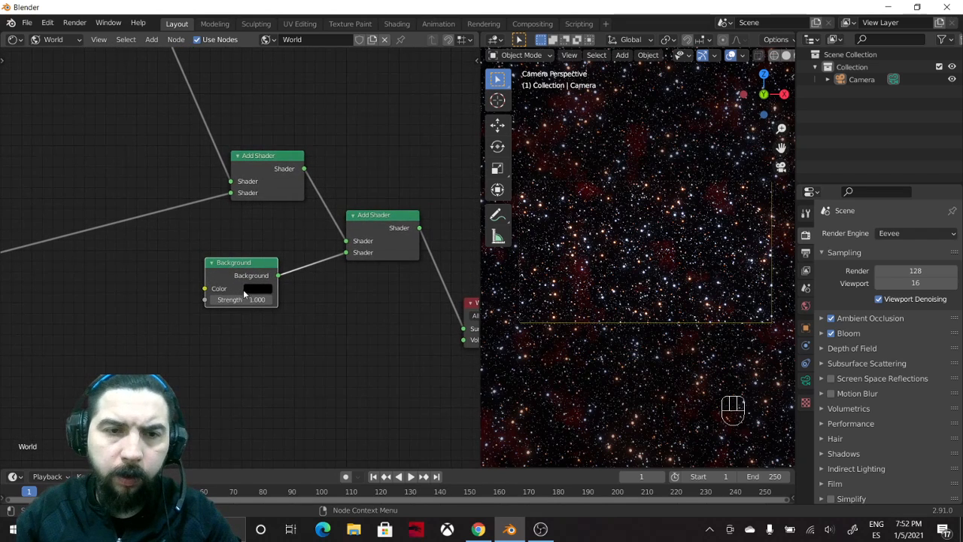
Add a dim non-black Background through a new Add Shader before World Output and render with F12
left_click(260, 289)
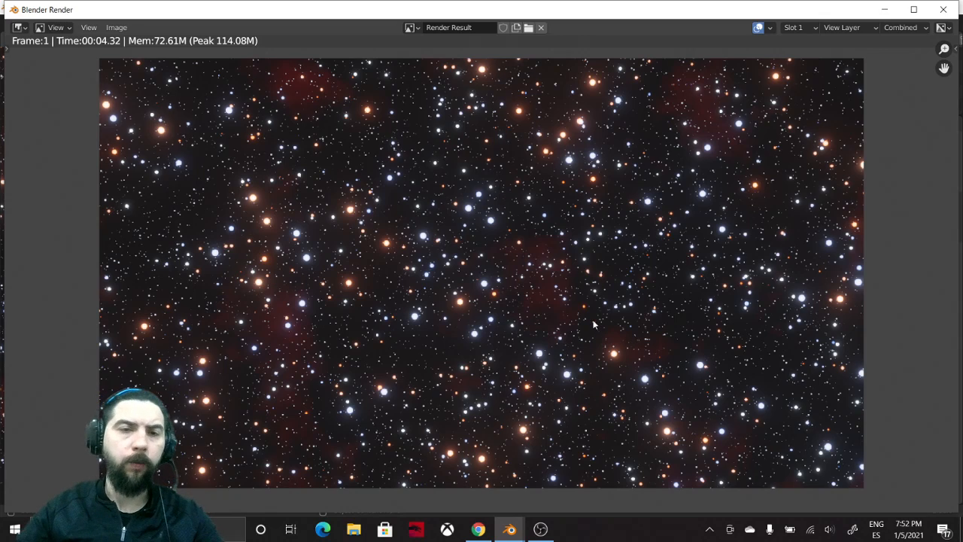
mouse_move(644, 344)
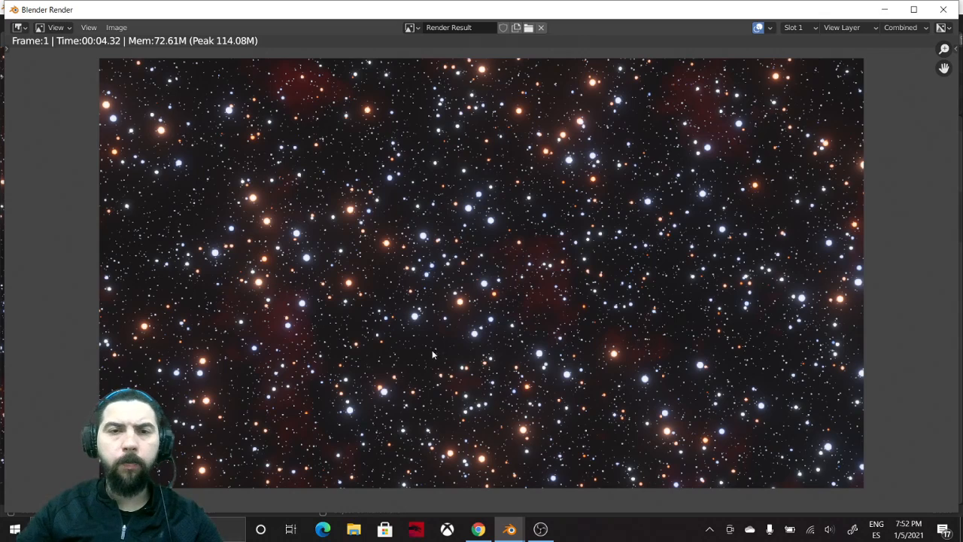
mouse_move(415, 348)
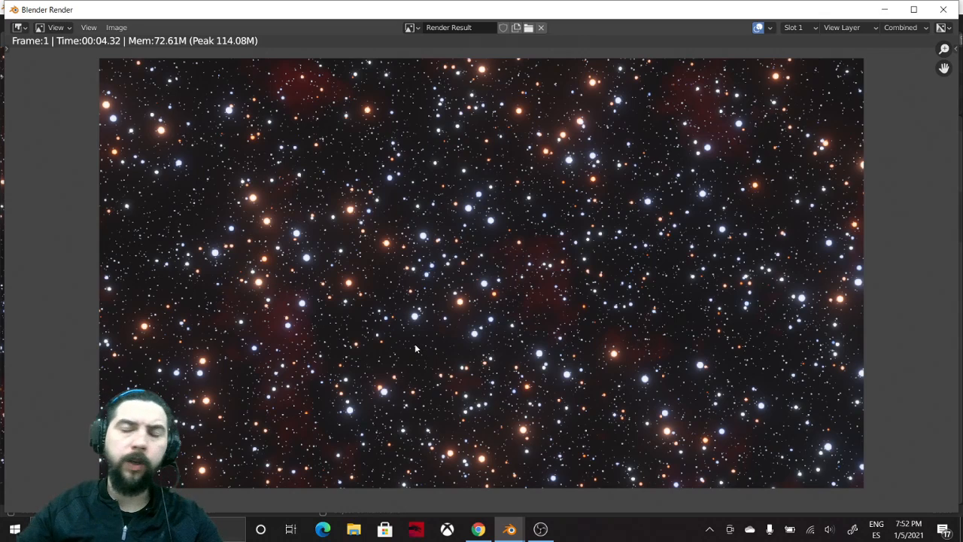